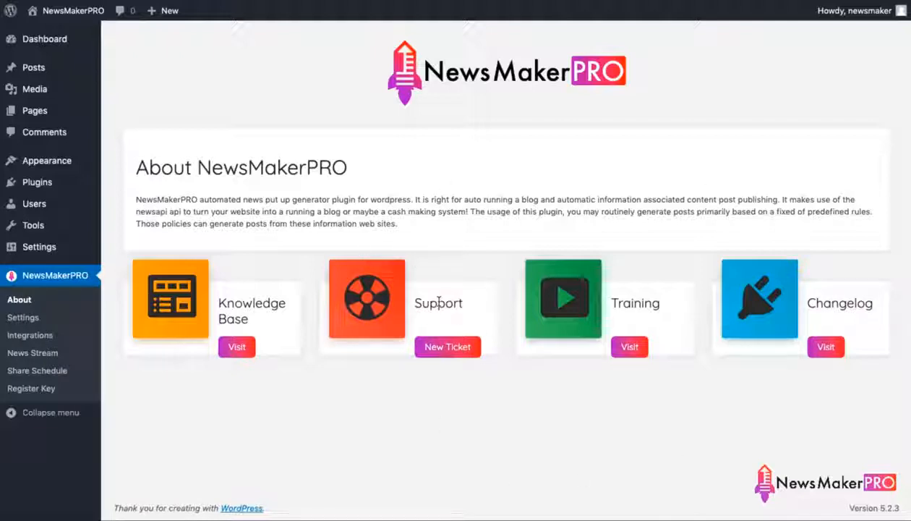
{"action": "mouse_move", "coordinate": [496, 137]}
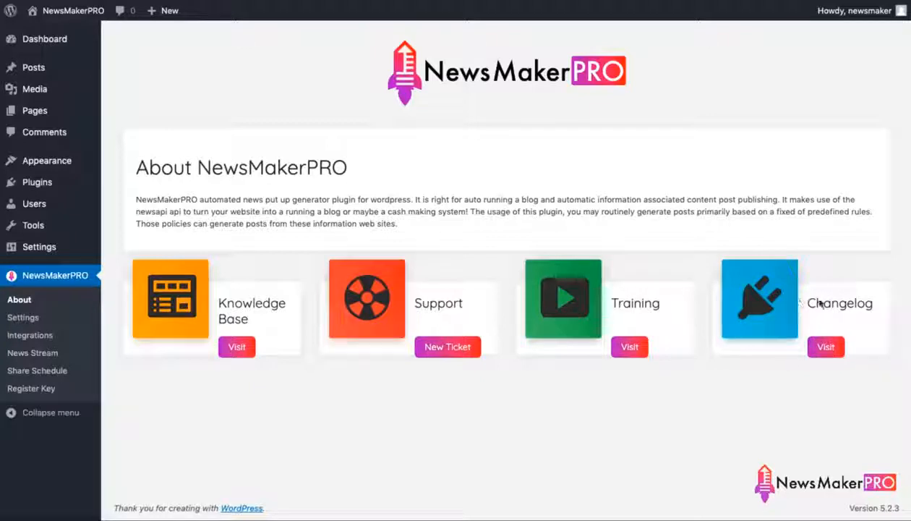
- In NewsMakerPRO Settings, enable Remove Duplicate and skip posts without featured images
{"action": "left_click", "coordinate": [23, 316]}
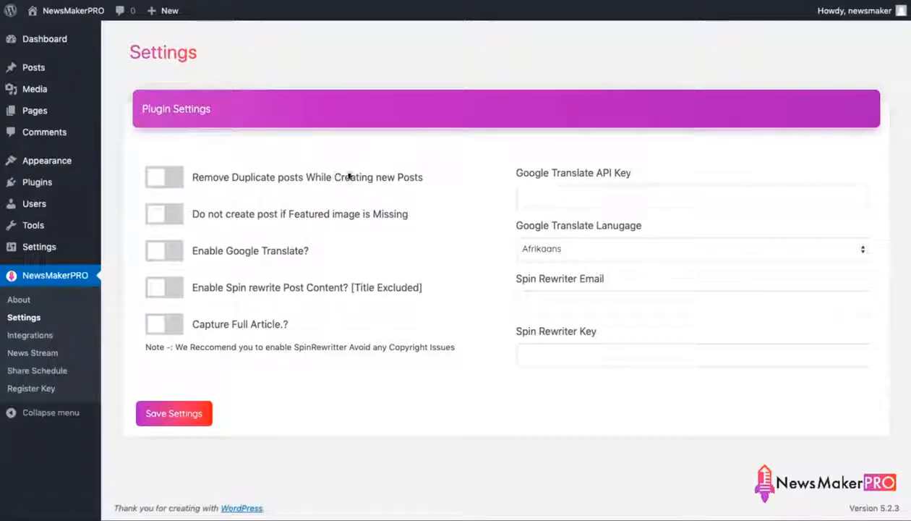
{"action": "mouse_move", "coordinate": [293, 196]}
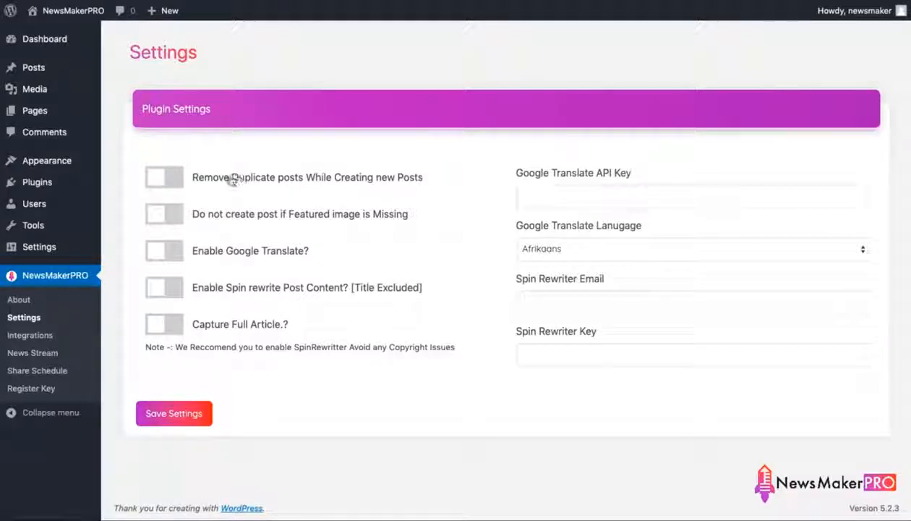
{"action": "mouse_move", "coordinate": [279, 184]}
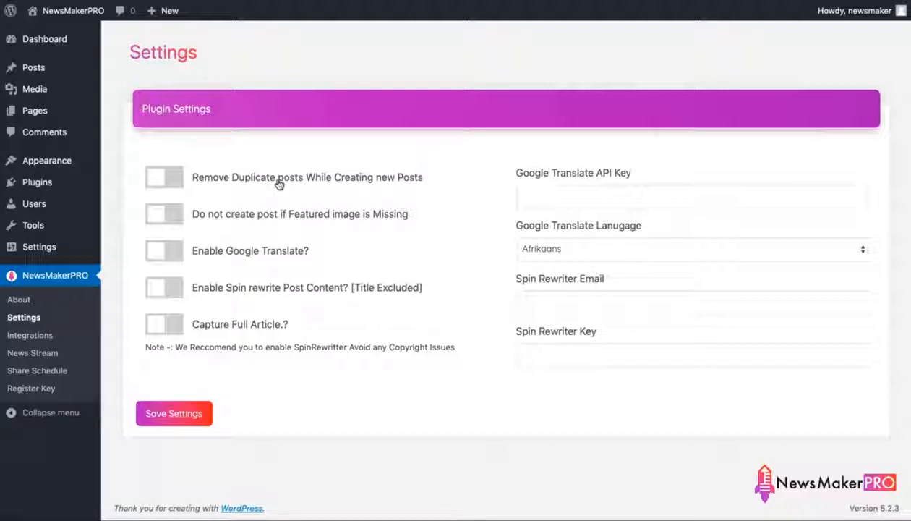
{"action": "left_click", "coordinate": [163, 177]}
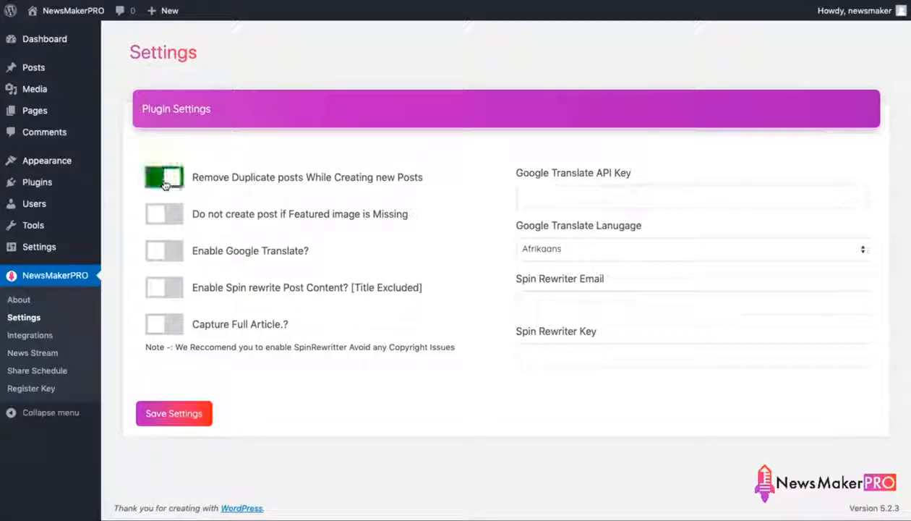
{"action": "left_click", "coordinate": [163, 178]}
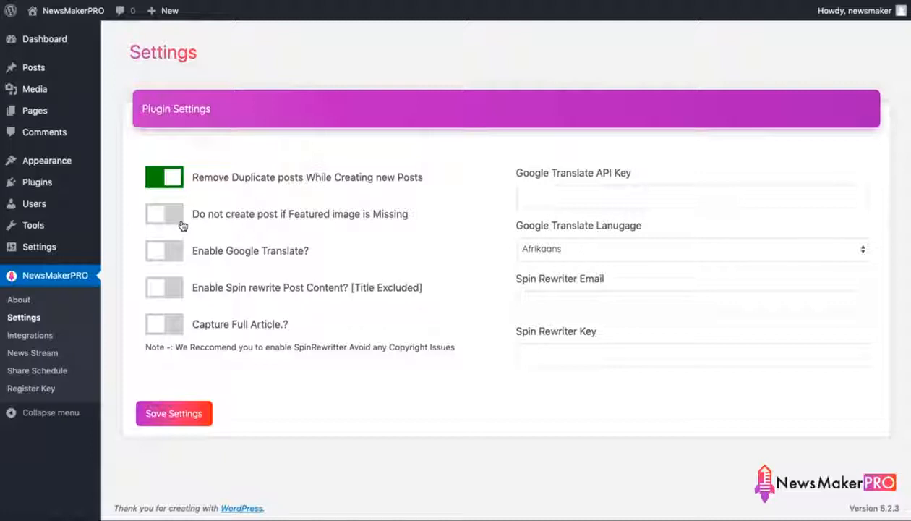
{"action": "left_click", "coordinate": [163, 214]}
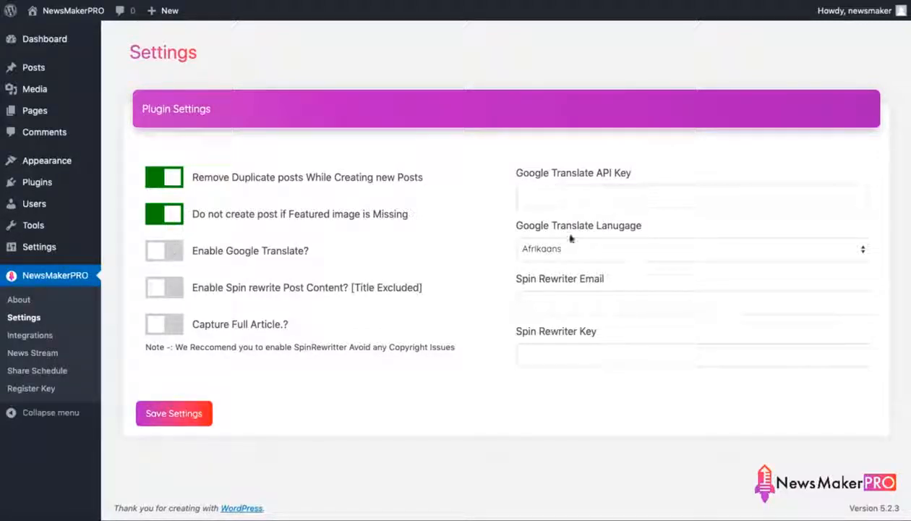
{"action": "left_click", "coordinate": [692, 248]}
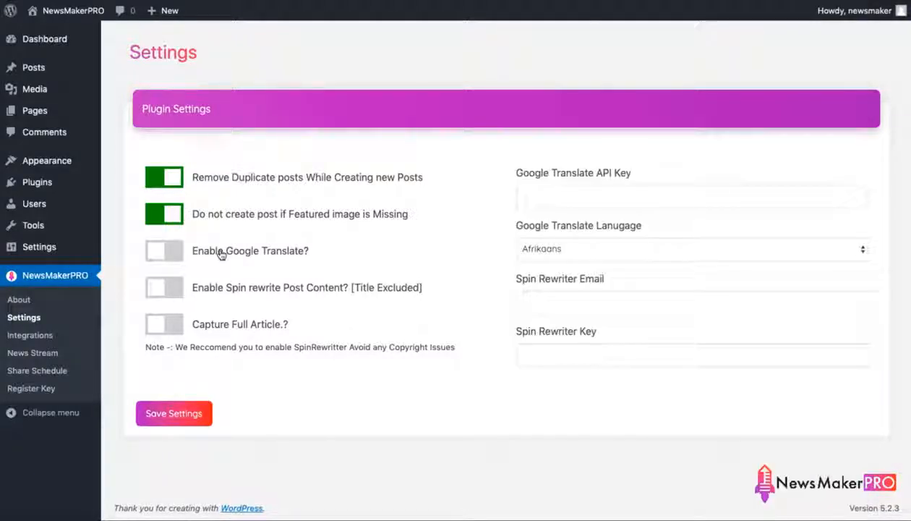
- Leave Google Translate off and enable Spin rewrite and Capture Full Article
{"action": "left_click", "coordinate": [164, 250]}
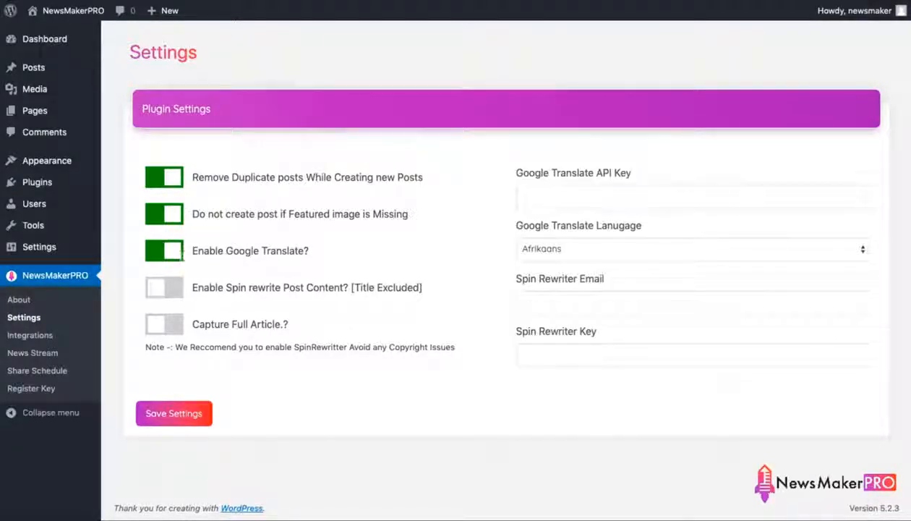
{"action": "left_click", "coordinate": [691, 196]}
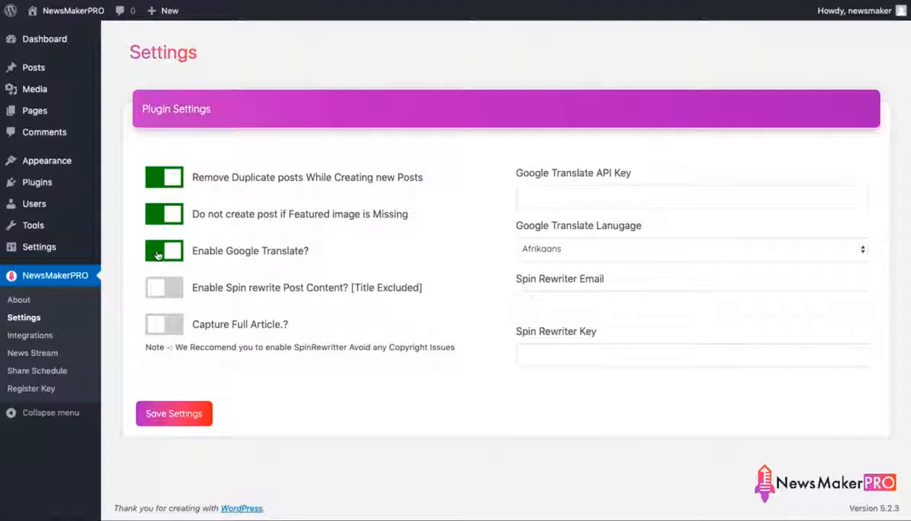
{"action": "left_click", "coordinate": [164, 250]}
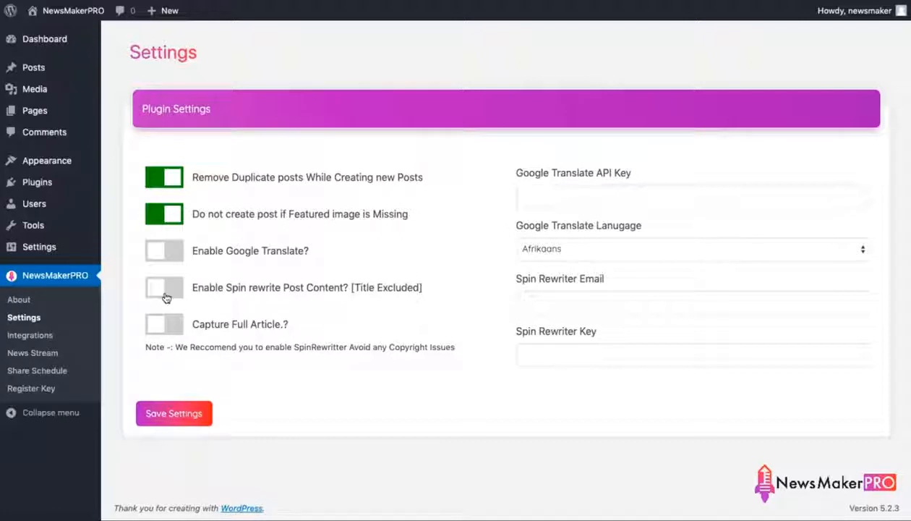
{"action": "left_click", "coordinate": [164, 287]}
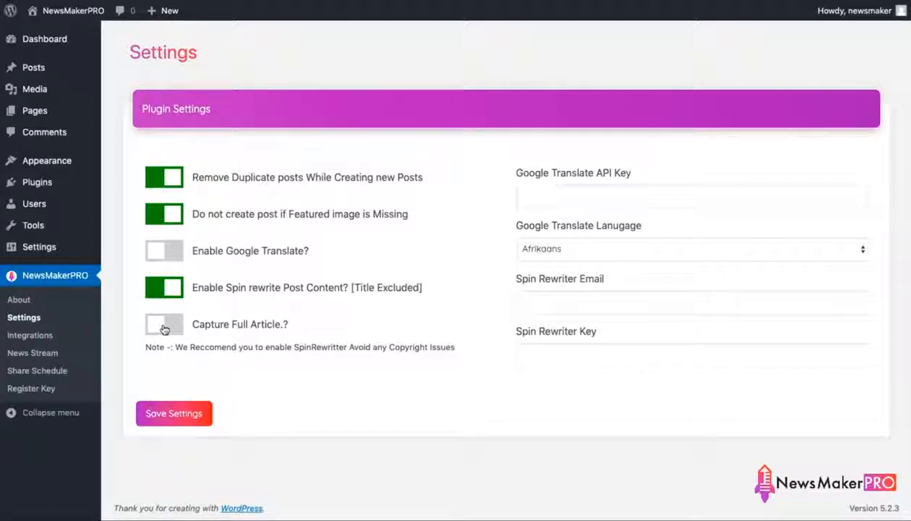
{"action": "left_click", "coordinate": [163, 324]}
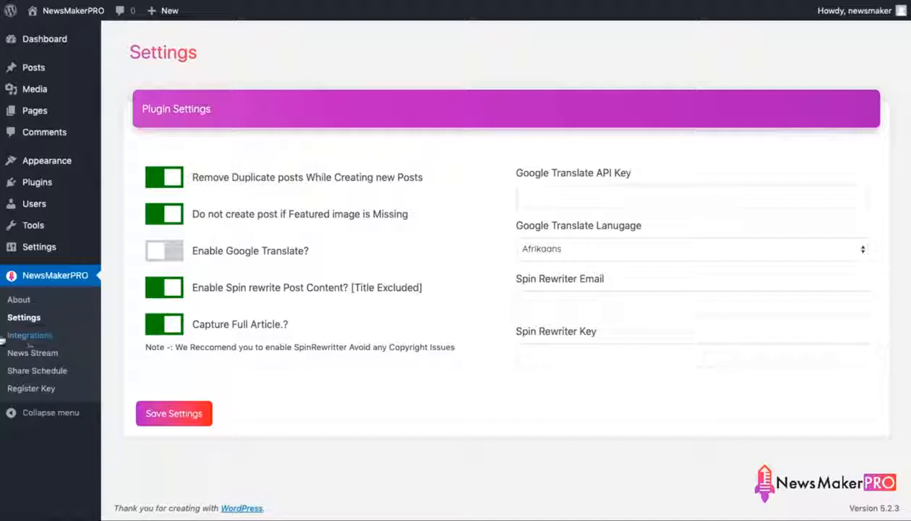
- Save the Newsapi.ORG key under the NewsAPI.org integration in NewsMakerPRO
{"action": "left_click", "coordinate": [29, 335]}
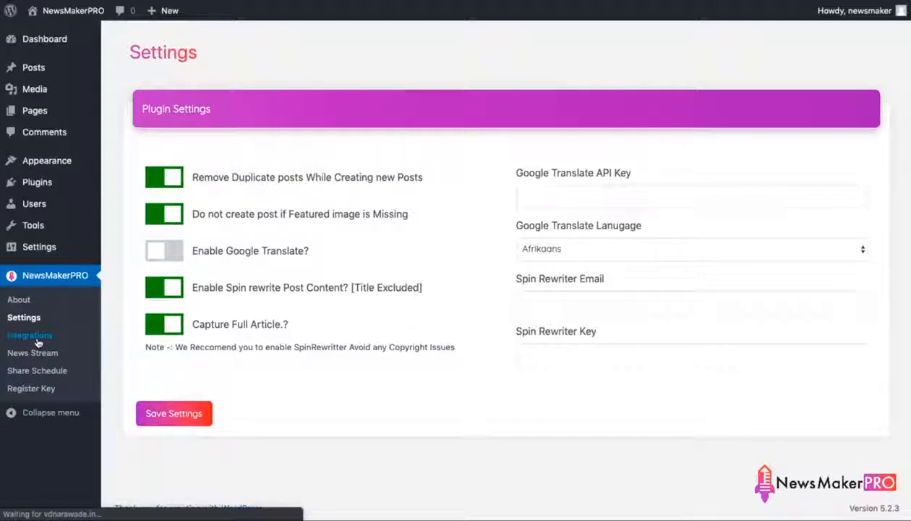
{"action": "left_click", "coordinate": [31, 335]}
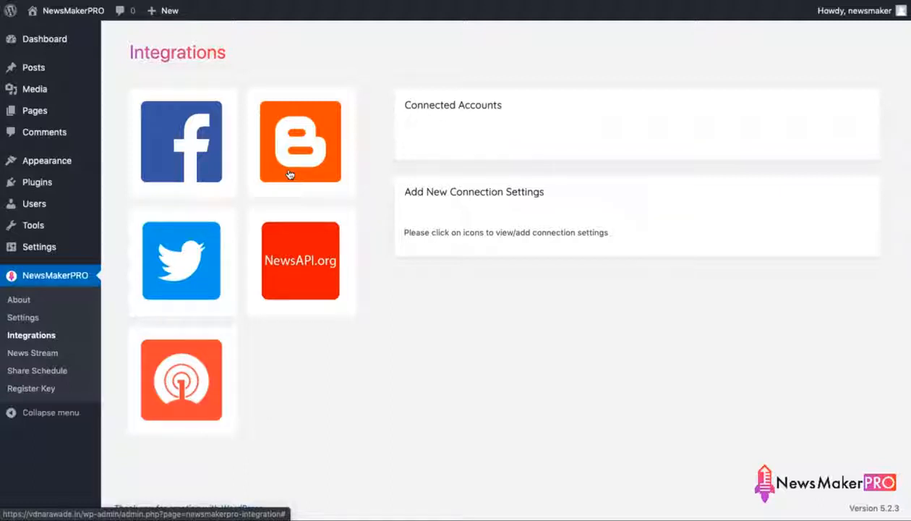
{"action": "mouse_move", "coordinate": [400, 313]}
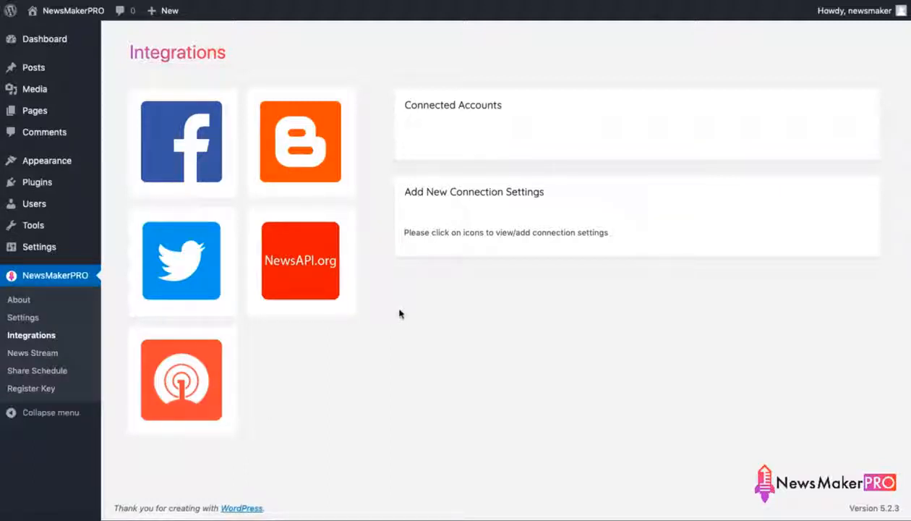
{"action": "left_click", "coordinate": [301, 260]}
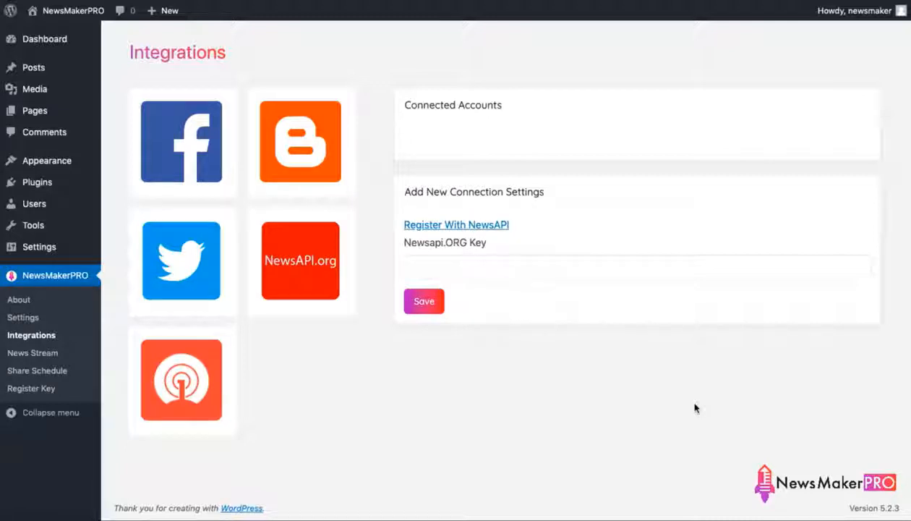
{"action": "left_click", "coordinate": [423, 300]}
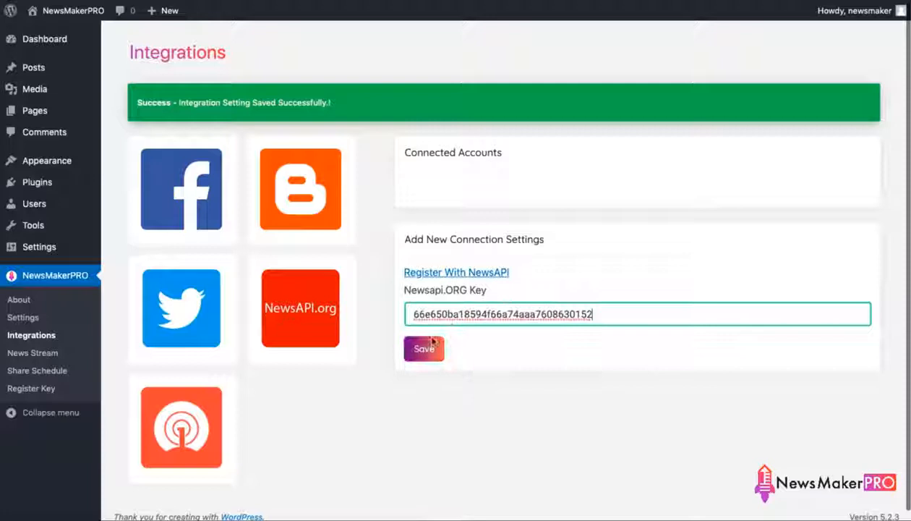
{"action": "left_click", "coordinate": [424, 348]}
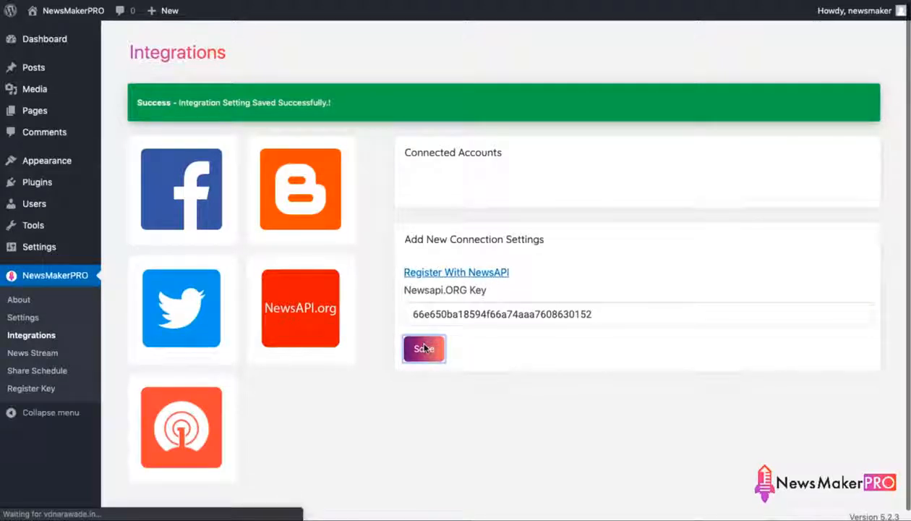
{"action": "mouse_move", "coordinate": [300, 323]}
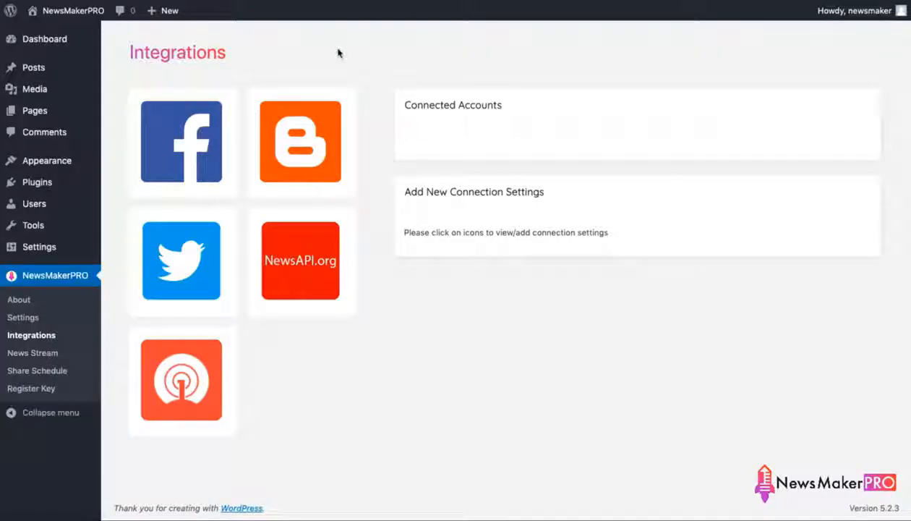
- Save the One Signal app ID and API key, then go to News Streams
{"action": "left_click", "coordinate": [423, 384]}
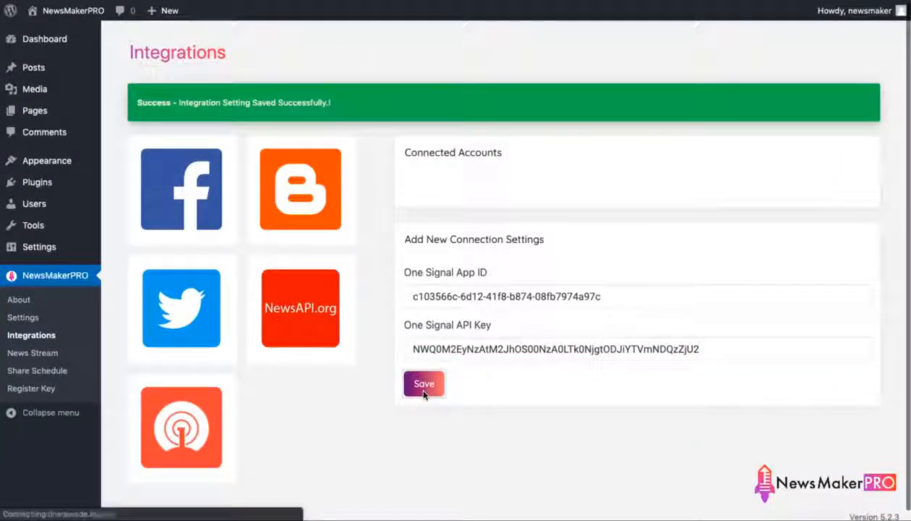
{"action": "left_click", "coordinate": [424, 383]}
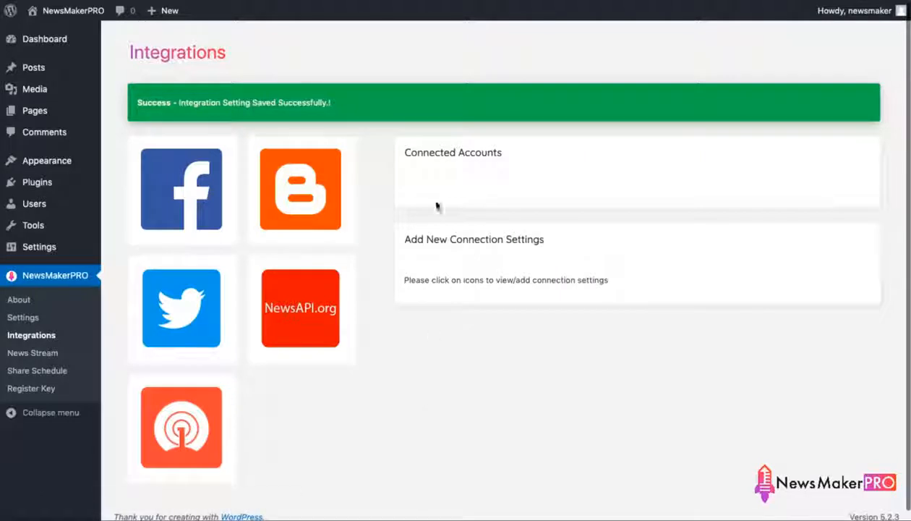
{"action": "mouse_move", "coordinate": [440, 290]}
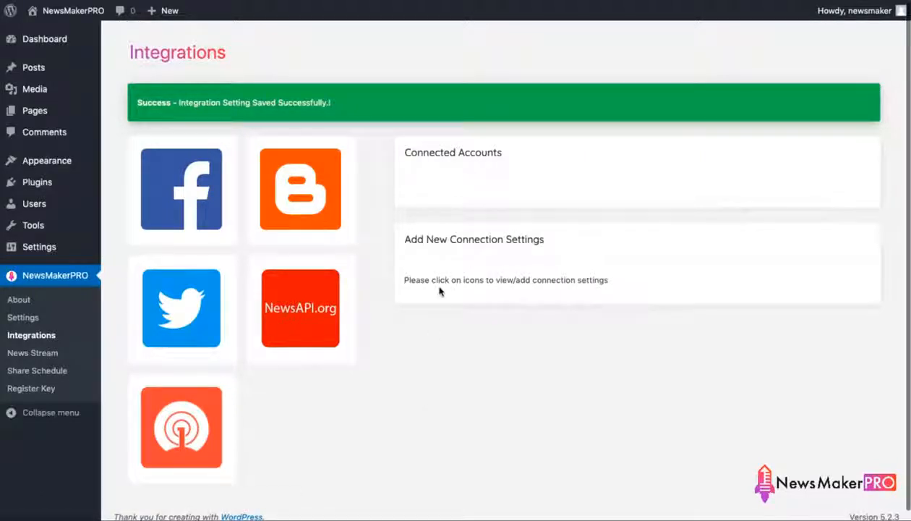
{"action": "left_click", "coordinate": [32, 353]}
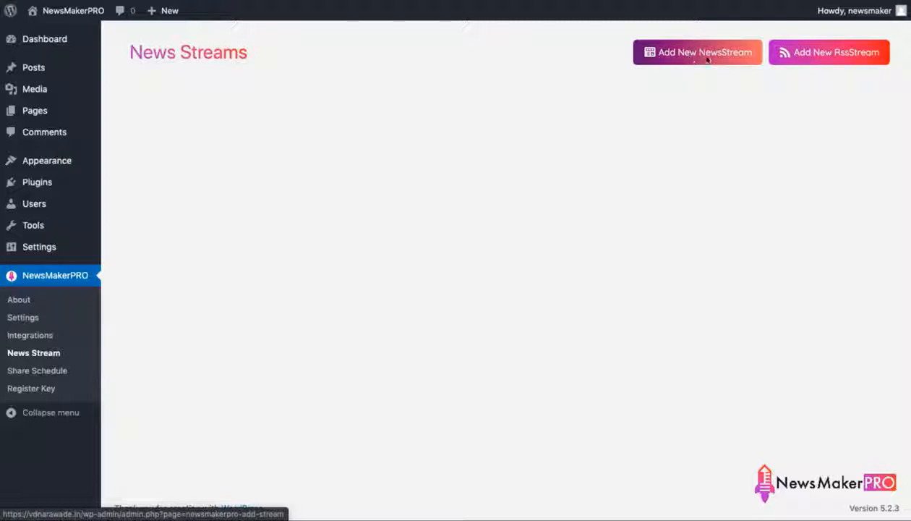
- Start a new NewsStream and pick TechRadar as its source
{"action": "left_click", "coordinate": [697, 52]}
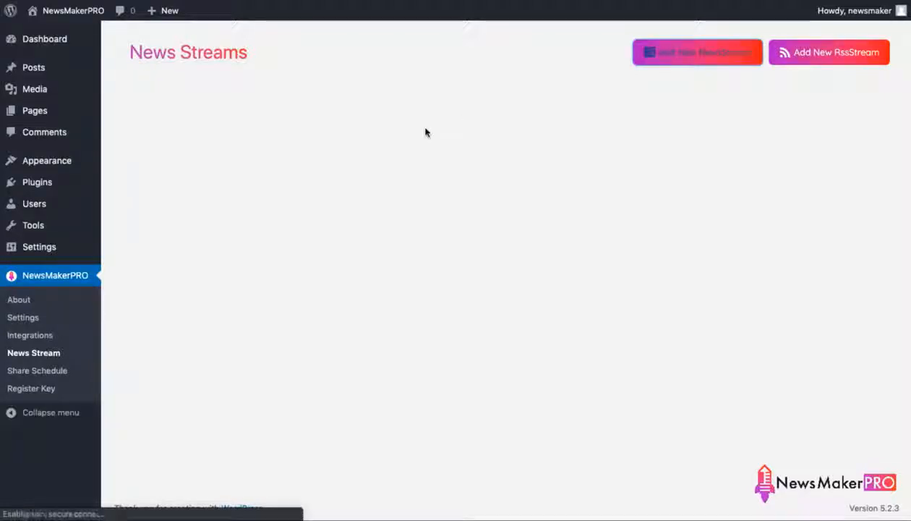
{"action": "left_click", "coordinate": [696, 53]}
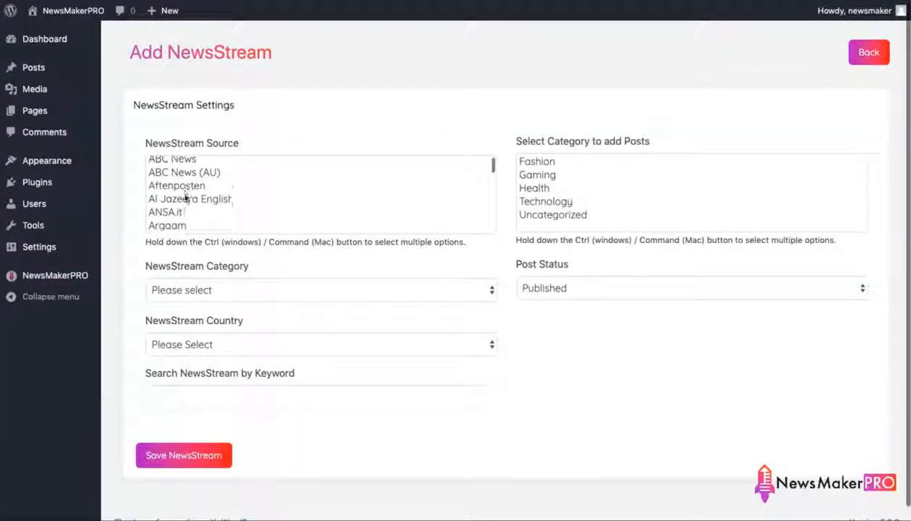
{"action": "scroll", "scroll_direction": "down", "scroll_amount": 3}
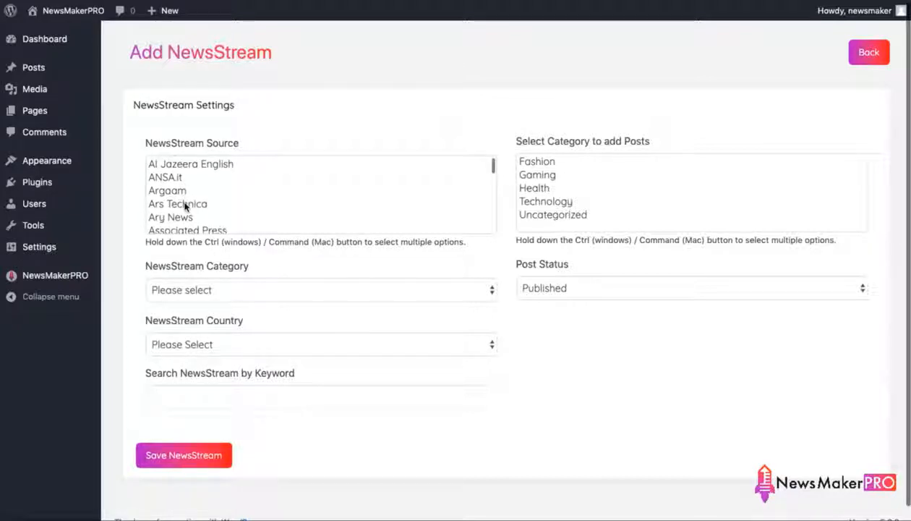
{"action": "scroll", "scroll_direction": "down", "scroll_amount": 3}
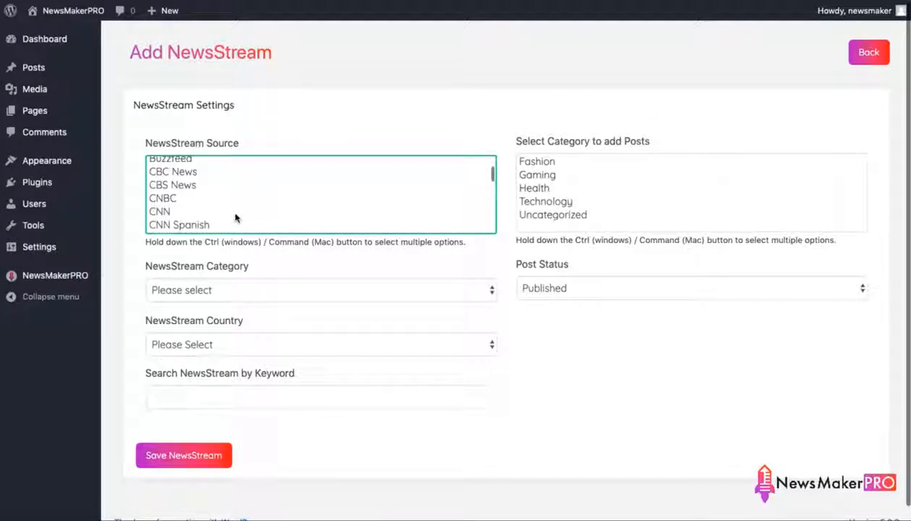
{"action": "scroll", "scroll_direction": "down", "scroll_amount": 3}
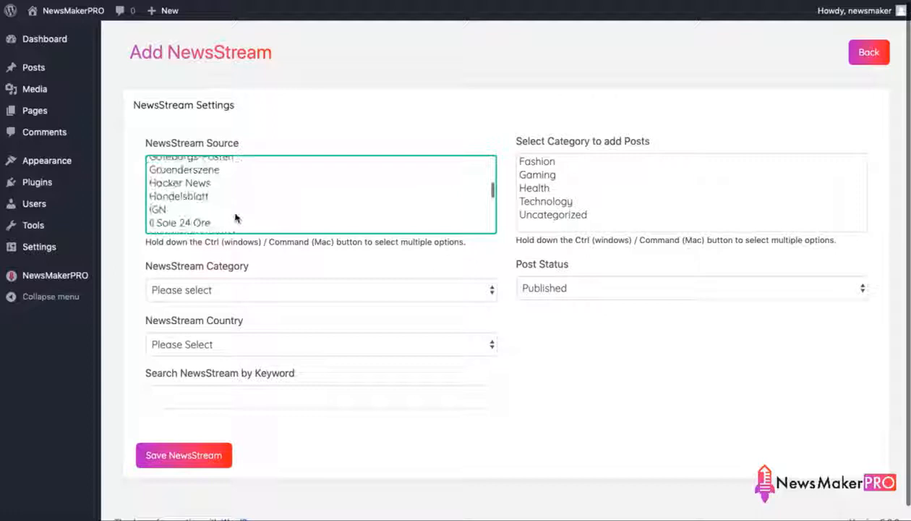
{"action": "scroll", "scroll_direction": "down", "scroll_amount": 3}
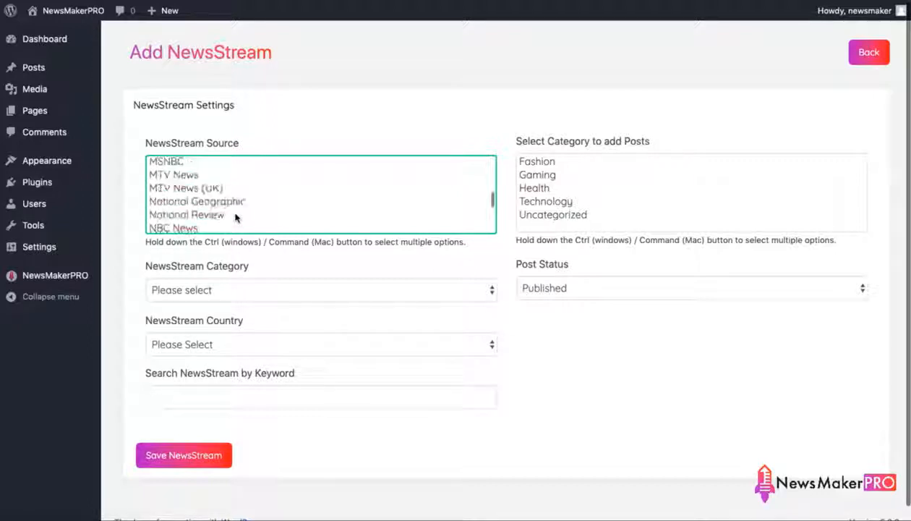
{"action": "scroll", "scroll_direction": "down", "scroll_amount": 3}
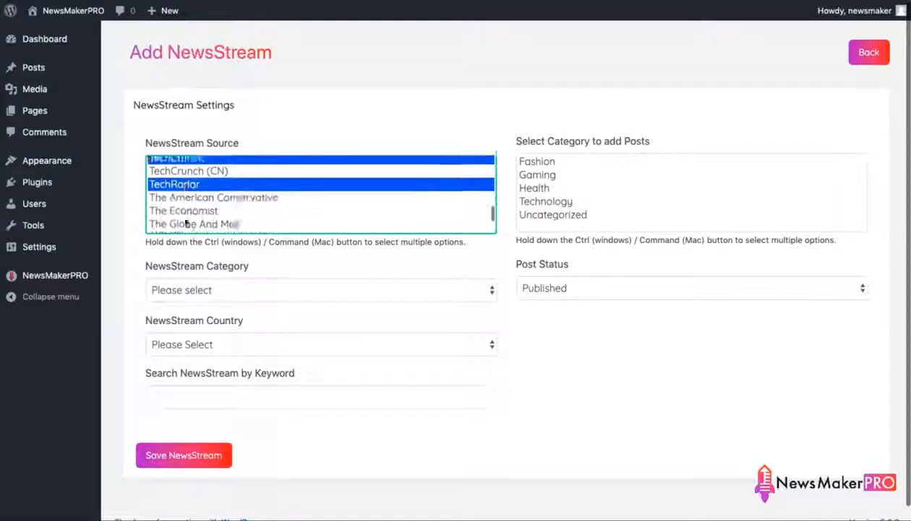
{"action": "scroll", "scroll_direction": "down", "scroll_amount": 3}
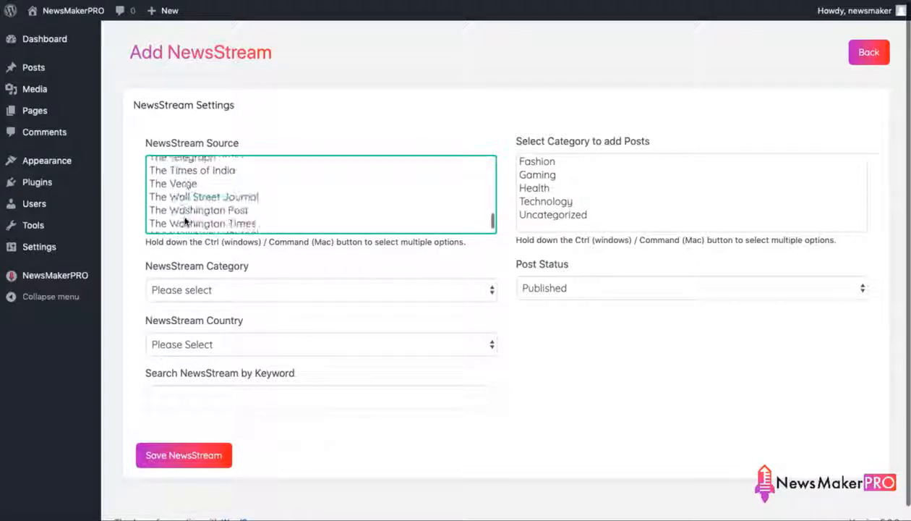
{"action": "scroll", "scroll_direction": "down", "scroll_amount": 3}
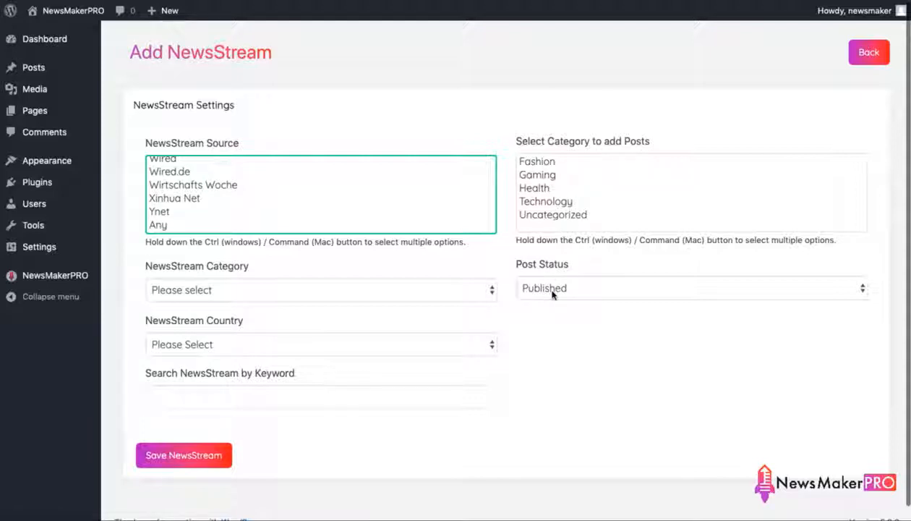
{"action": "mouse_move", "coordinate": [507, 199]}
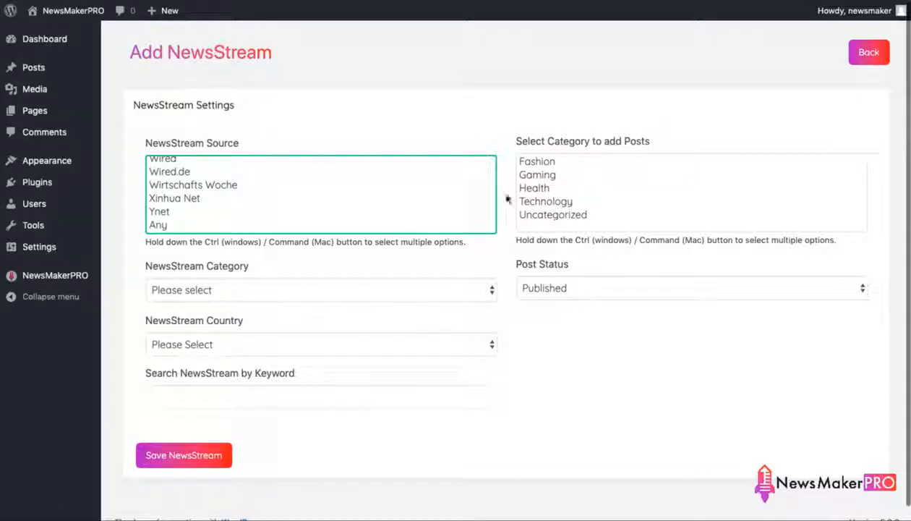
{"action": "left_click", "coordinate": [546, 202]}
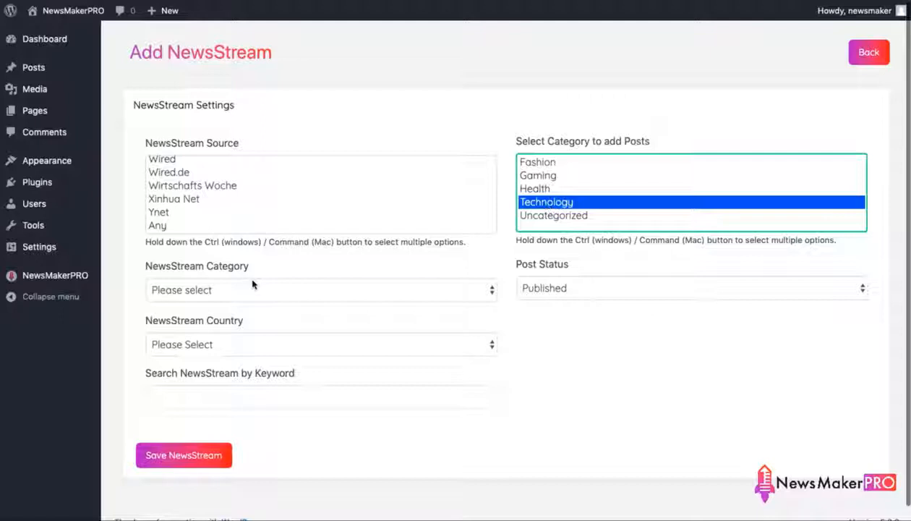
- Set Technology as the post category and review the country and keyword fields
{"action": "left_click", "coordinate": [319, 289]}
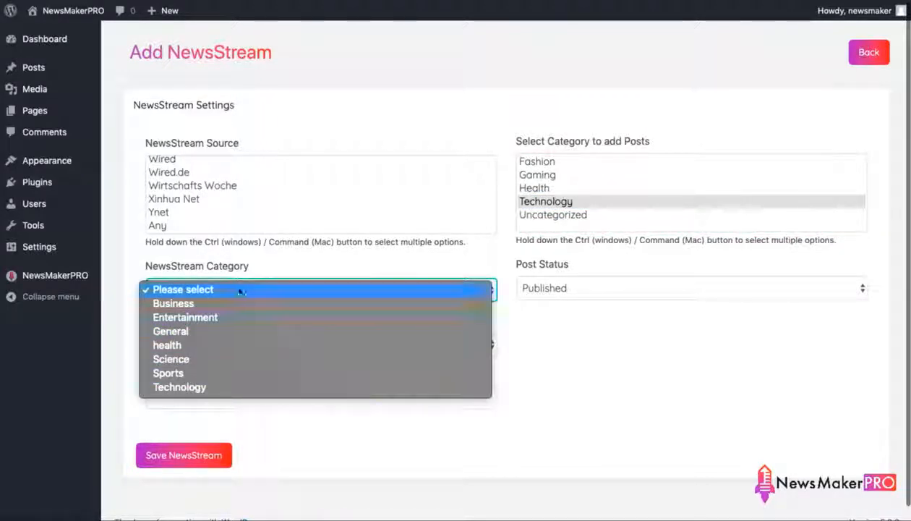
{"action": "left_click", "coordinate": [183, 289]}
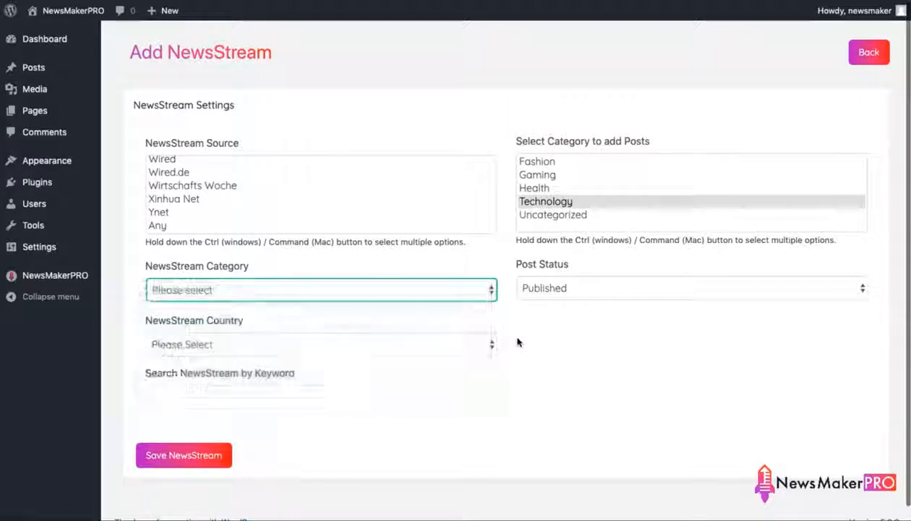
{"action": "left_click", "coordinate": [318, 344]}
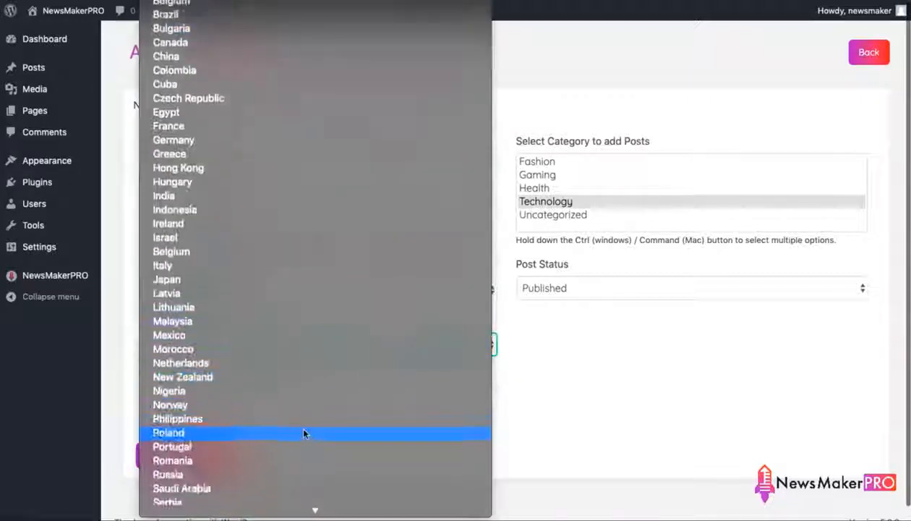
{"action": "scroll", "scroll_direction": "down", "scroll_amount": 3}
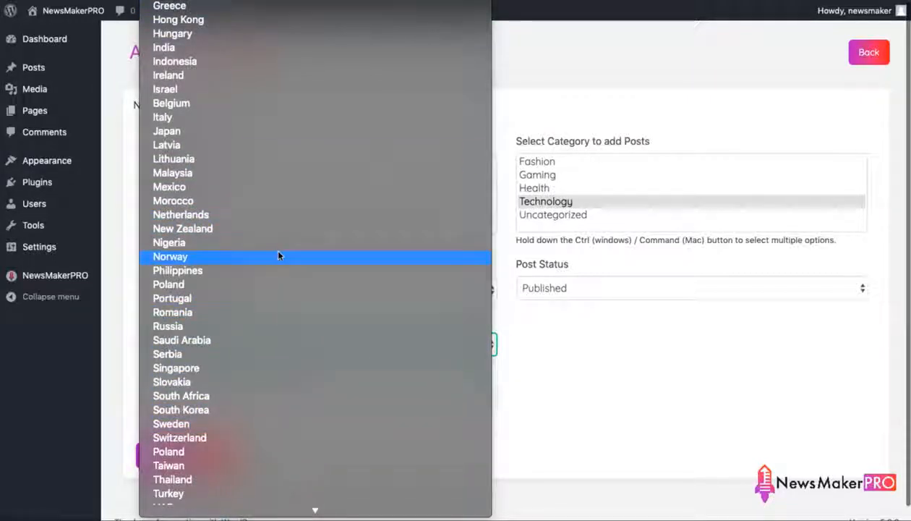
{"action": "mouse_move", "coordinate": [273, 311]}
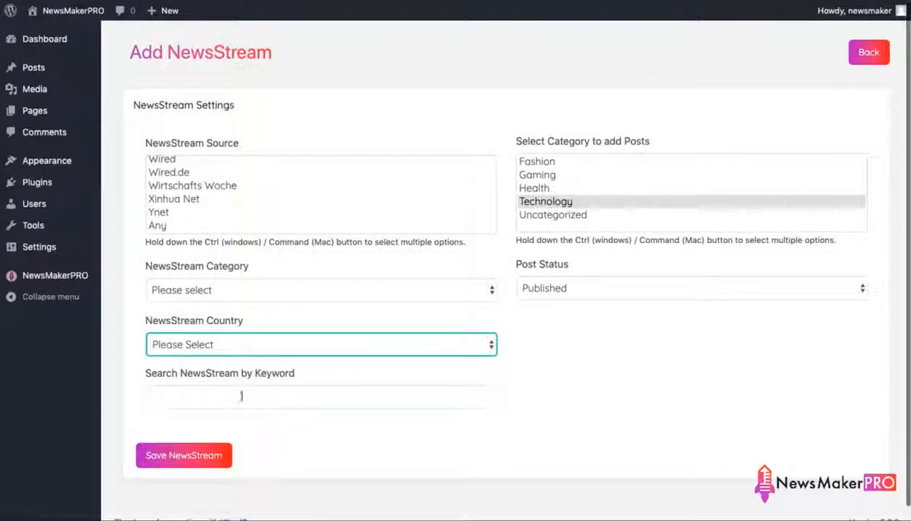
{"action": "left_click", "coordinate": [320, 396]}
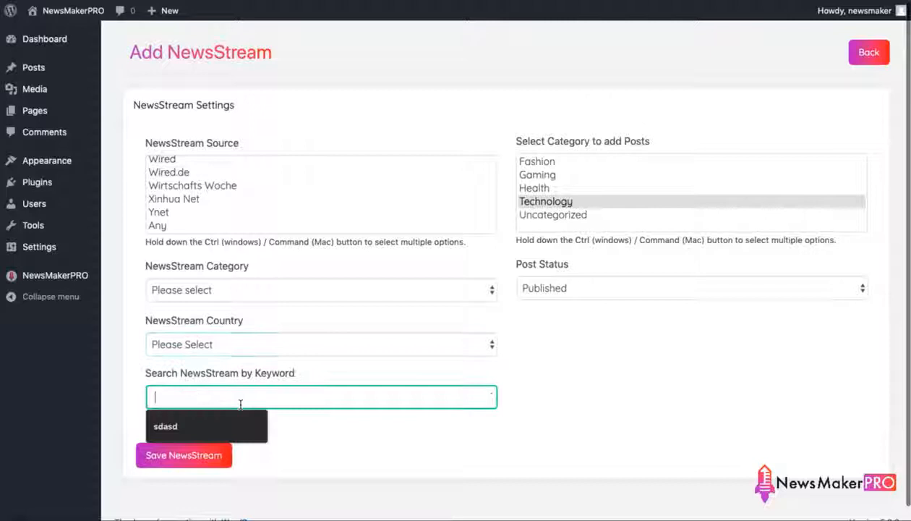
{"action": "mouse_move", "coordinate": [366, 434]}
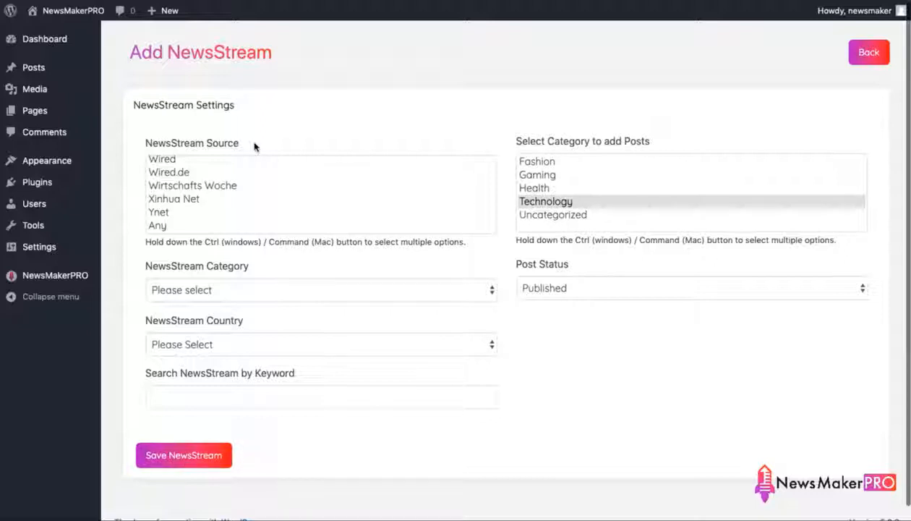
- Save the TechRadar NewsStream and view the imported posts list
{"action": "left_click", "coordinate": [183, 454]}
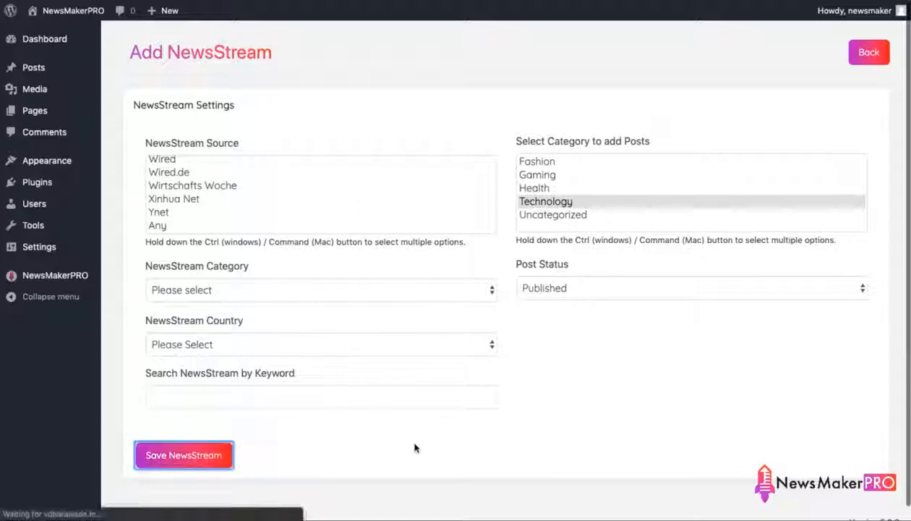
{"action": "mouse_move", "coordinate": [422, 392]}
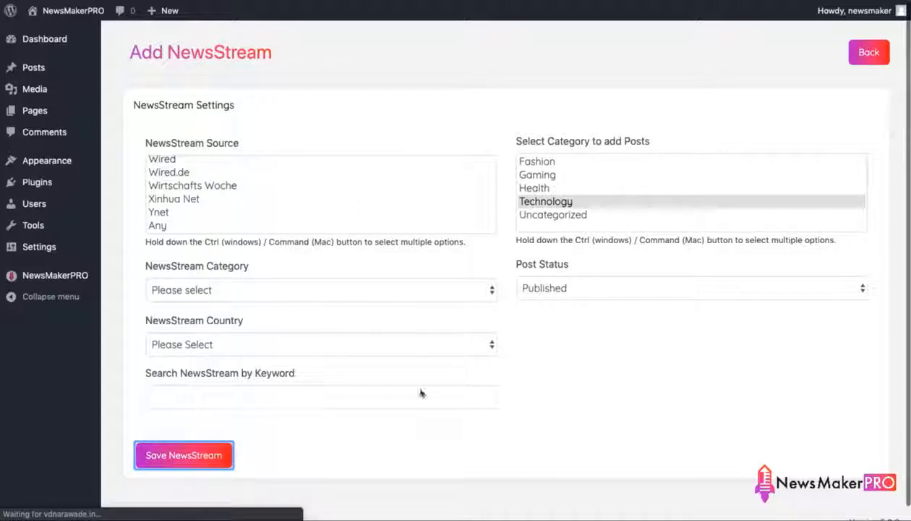
{"action": "left_click", "coordinate": [33, 68]}
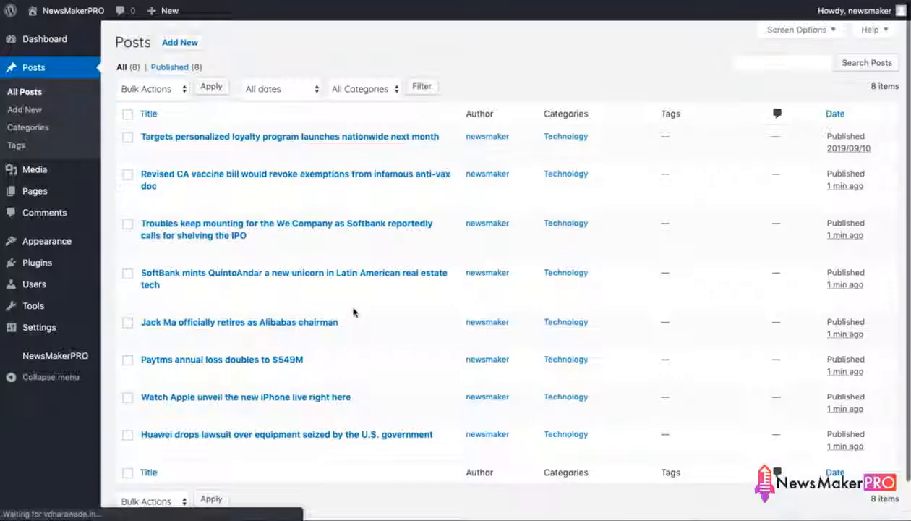
- Refresh All Posts until it grows from 8 to 26 Technology articles
{"action": "scroll", "scroll_direction": "down", "scroll_amount": 3}
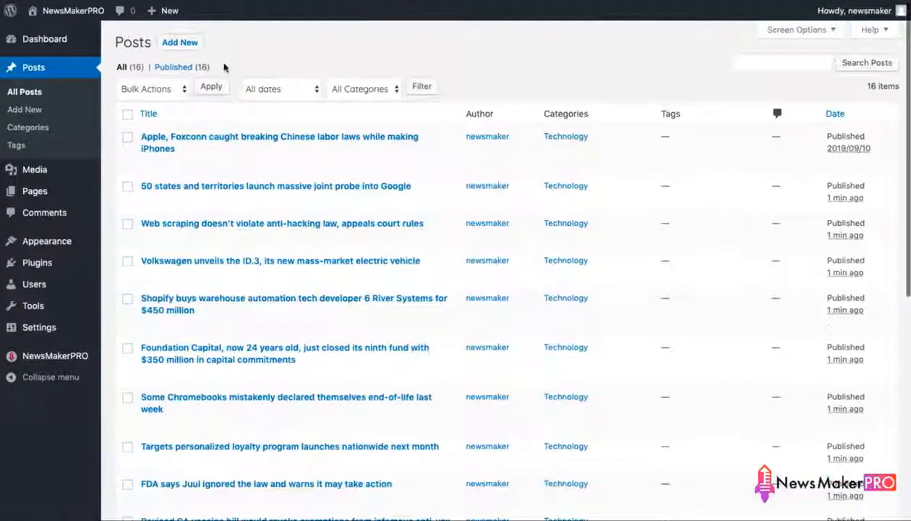
{"action": "left_click", "coordinate": [24, 91]}
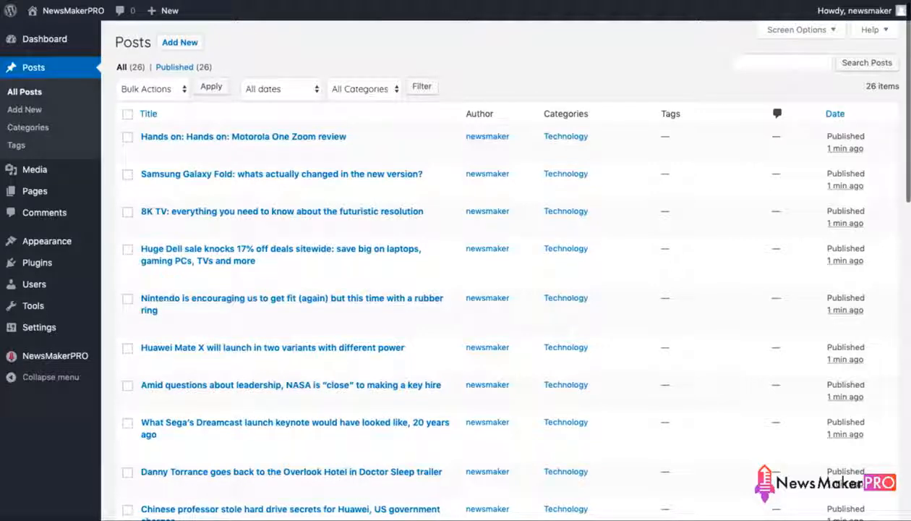
{"action": "left_click", "coordinate": [66, 10]}
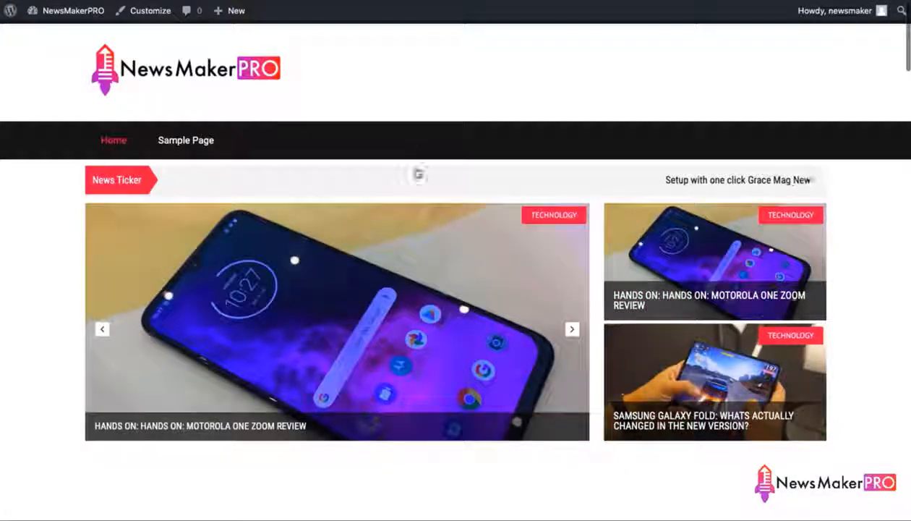
{"action": "scroll", "scroll_direction": "down", "scroll_amount": 3}
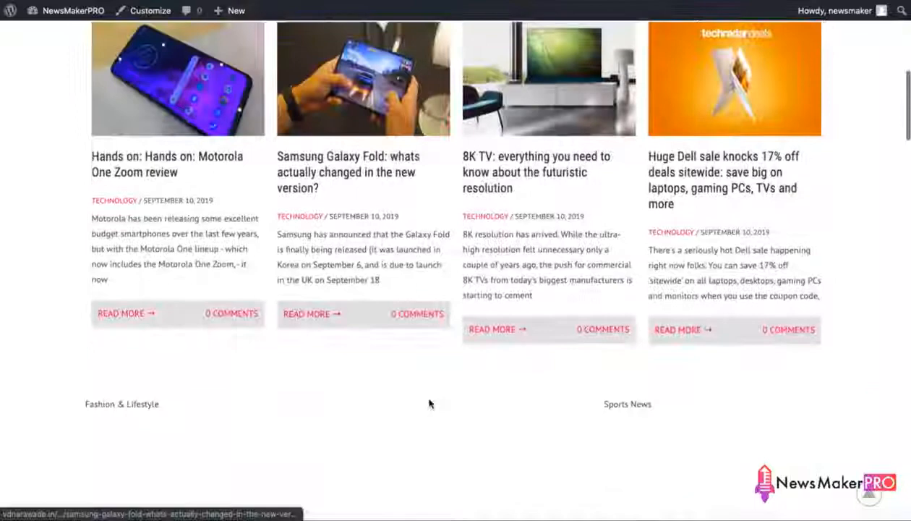
{"action": "scroll", "scroll_direction": "down", "scroll_amount": 3}
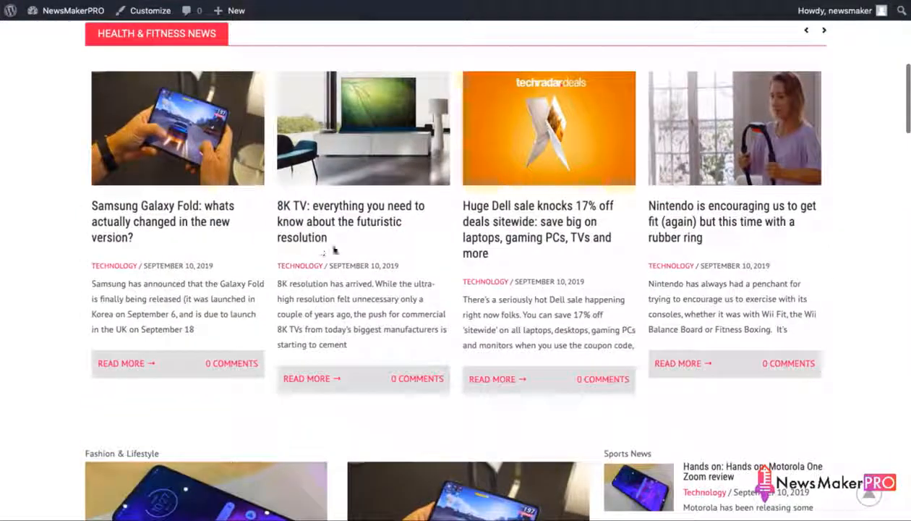
{"action": "mouse_move", "coordinate": [329, 221]}
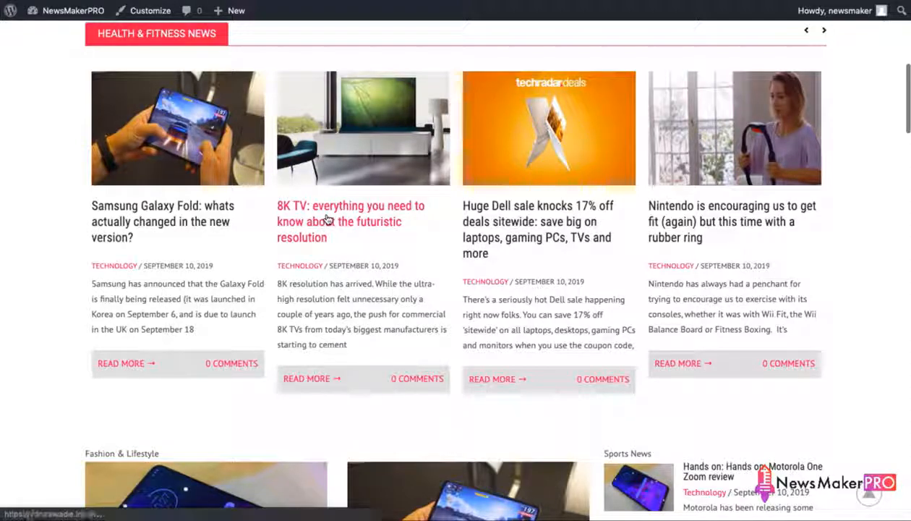
- Open the 8K TV article and scroll through its text and images
{"action": "left_click", "coordinate": [350, 221]}
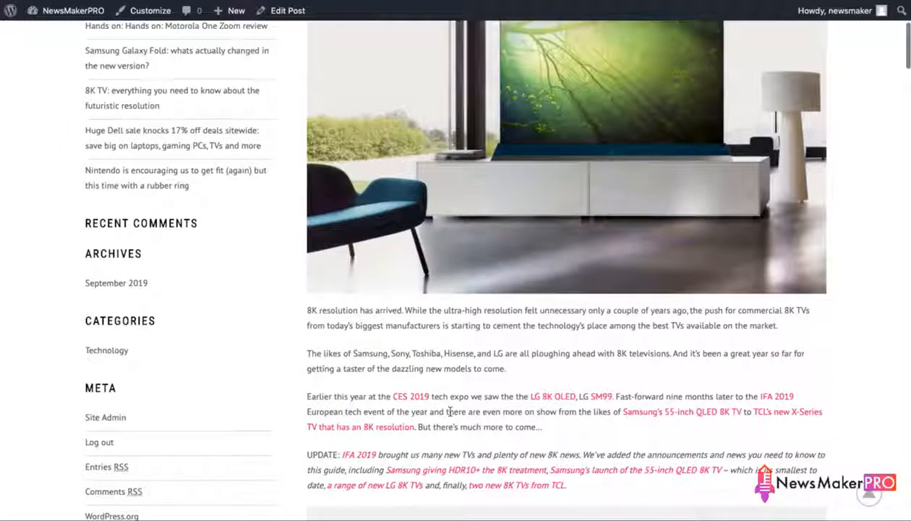
{"action": "scroll", "scroll_direction": "down", "scroll_amount": 3}
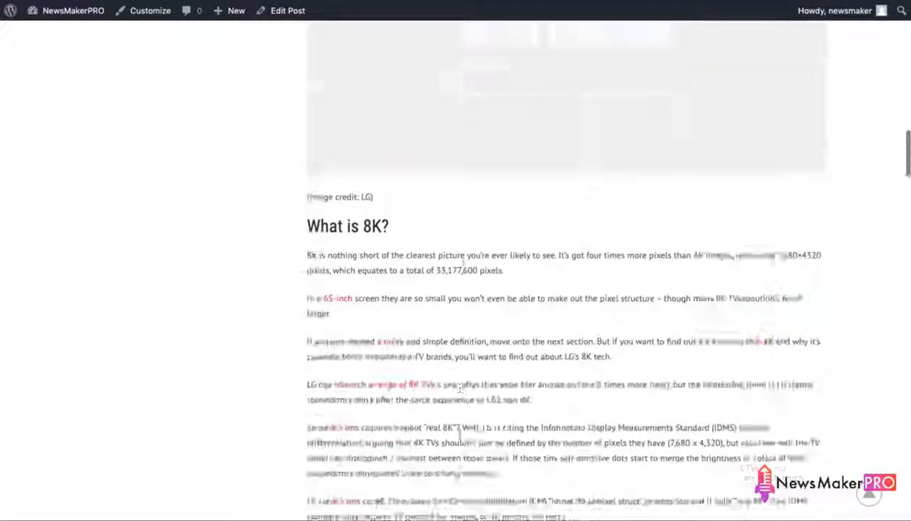
{"action": "scroll", "scroll_direction": "down", "scroll_amount": 3}
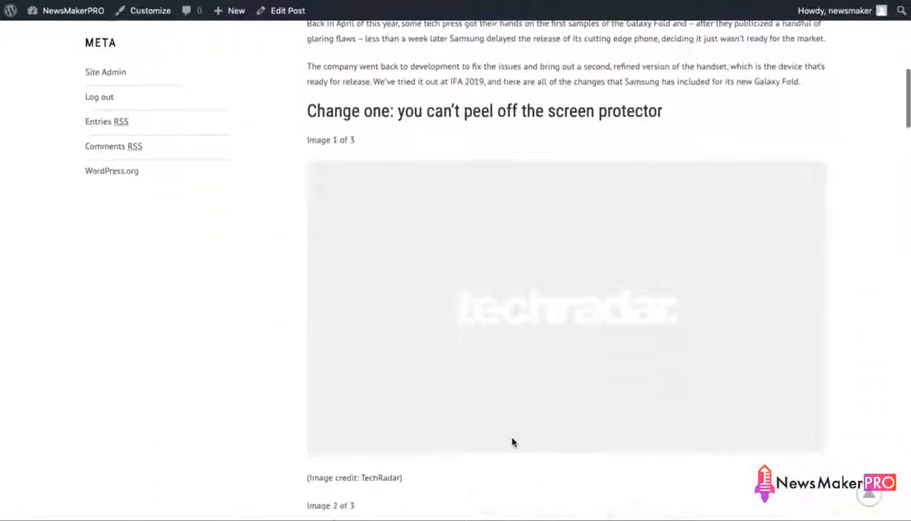
{"action": "scroll", "scroll_direction": "down", "scroll_amount": 3}
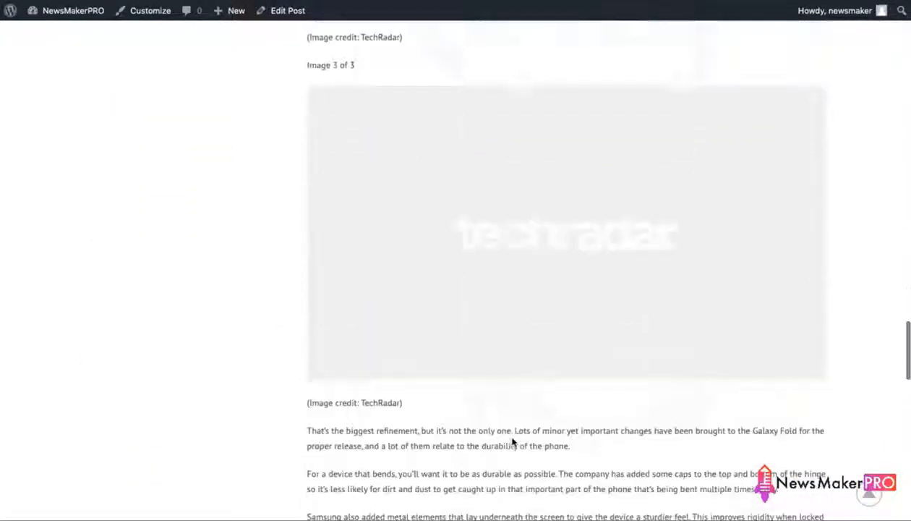
{"action": "scroll", "scroll_direction": "up", "scroll_amount": 3}
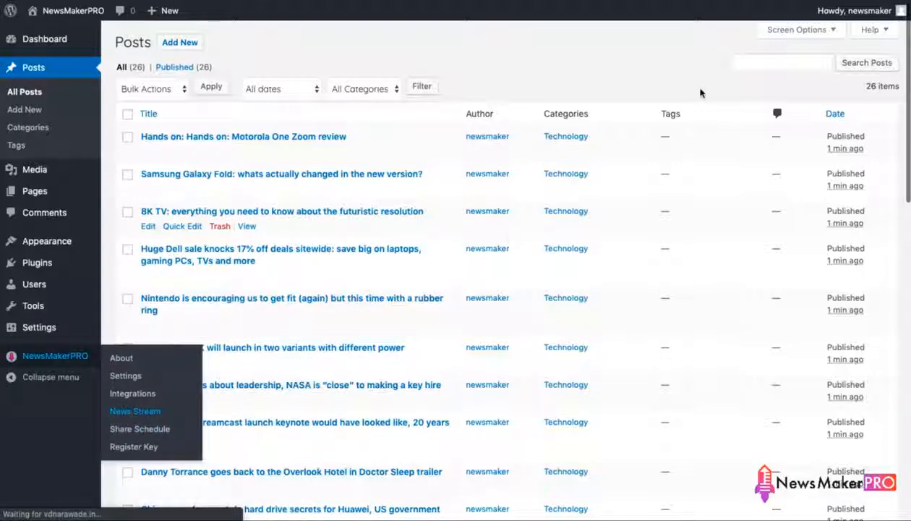
- Show the existing stream's sources: ars-technica, techcrunch and techradar
{"action": "left_click", "coordinate": [134, 411]}
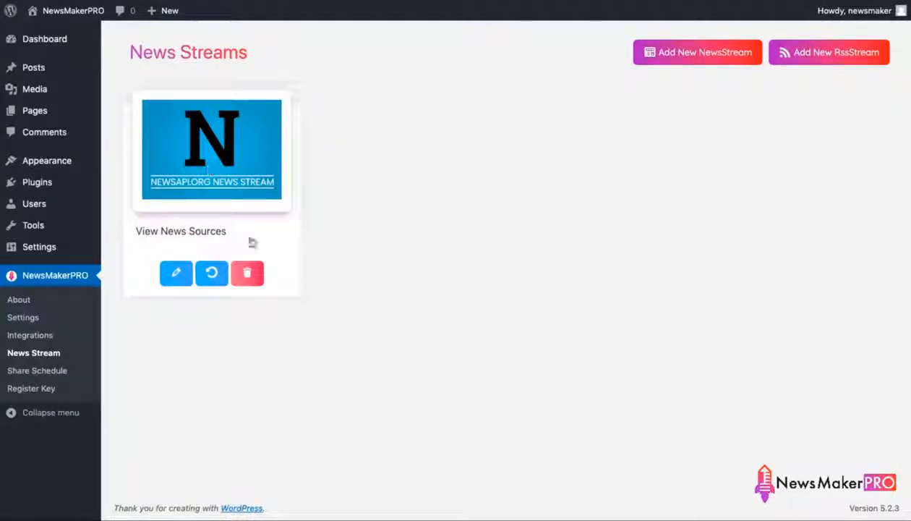
{"action": "left_click", "coordinate": [181, 230]}
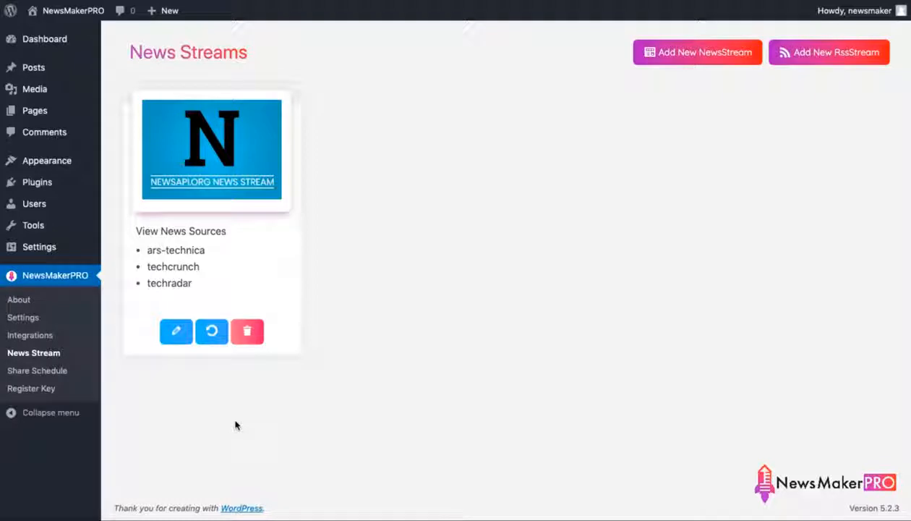
{"action": "mouse_move", "coordinate": [485, 108]}
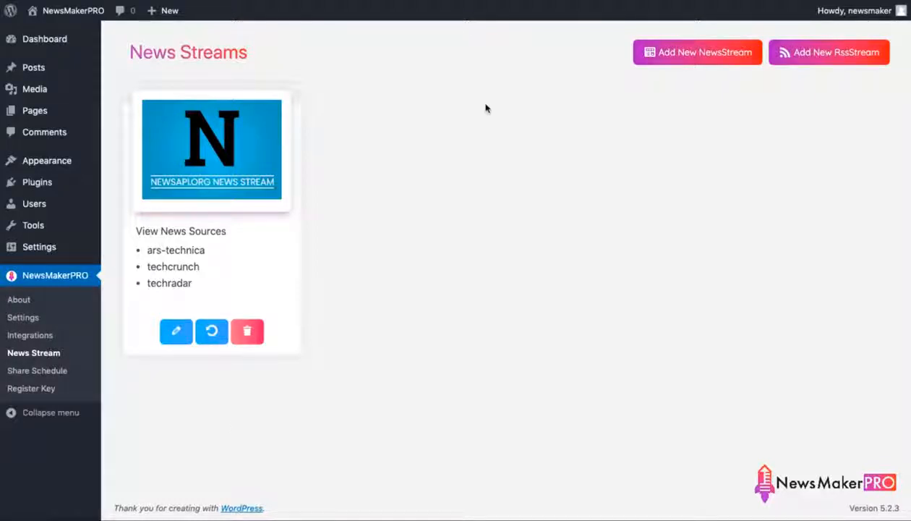
{"action": "mouse_move", "coordinate": [696, 52]}
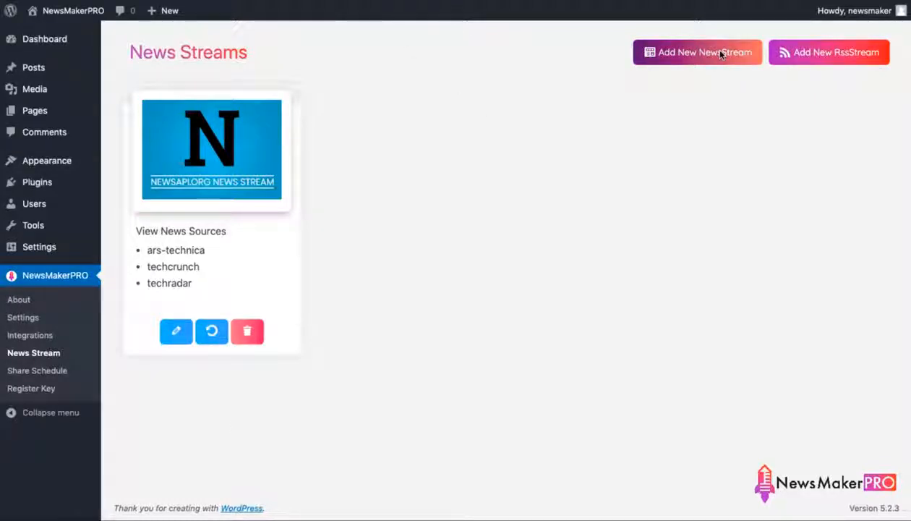
{"action": "mouse_move", "coordinate": [828, 52]}
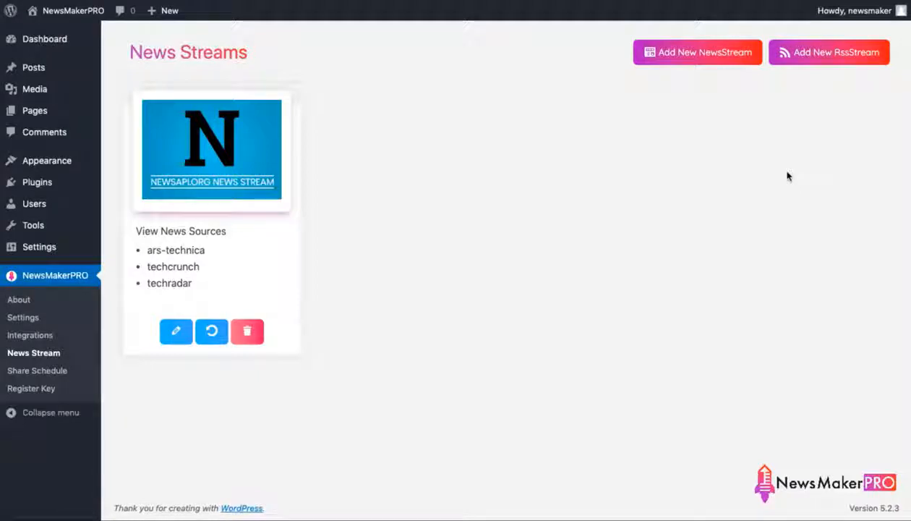
- Add an RSS NewsStream from the source database: fashionismo.com into Fashion
{"action": "left_click", "coordinate": [829, 53]}
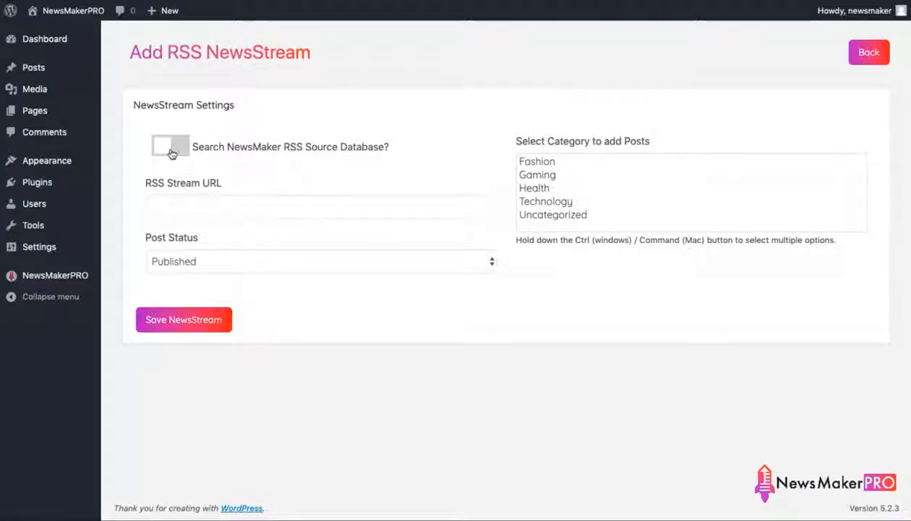
{"action": "left_click", "coordinate": [171, 146]}
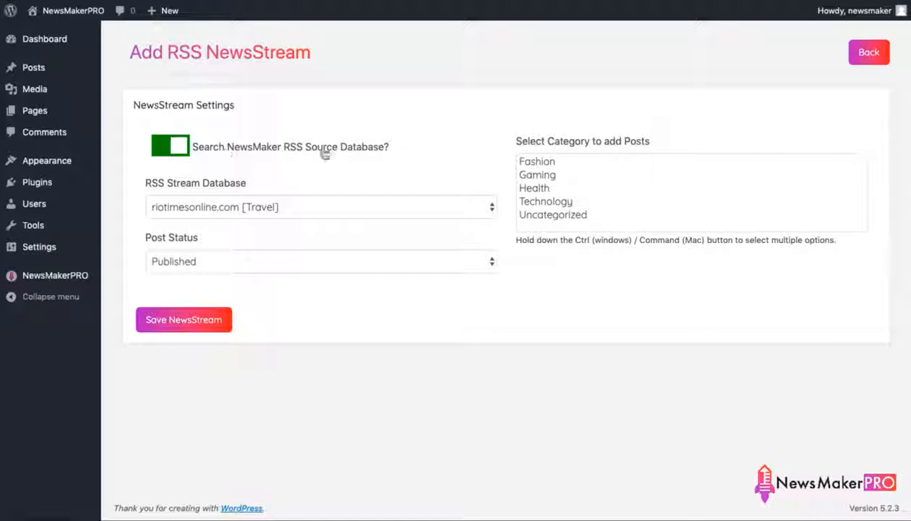
{"action": "mouse_move", "coordinate": [285, 196]}
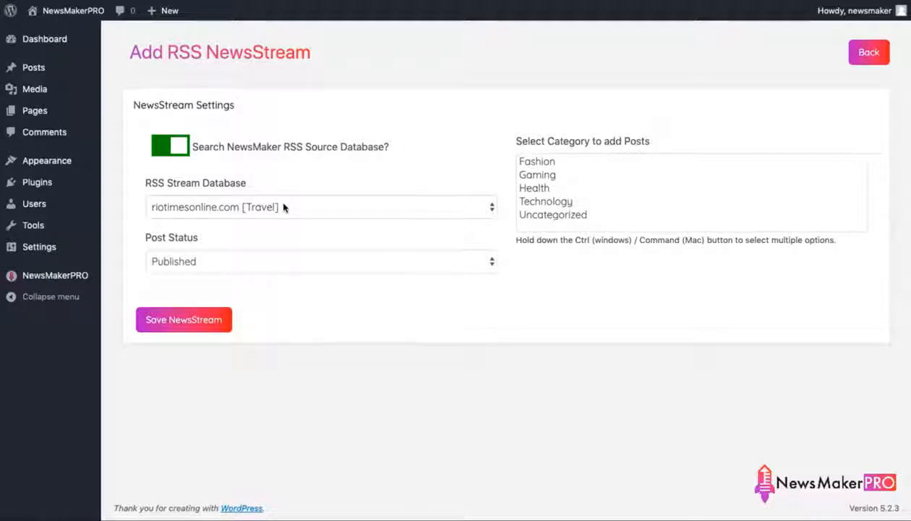
{"action": "left_click", "coordinate": [322, 207]}
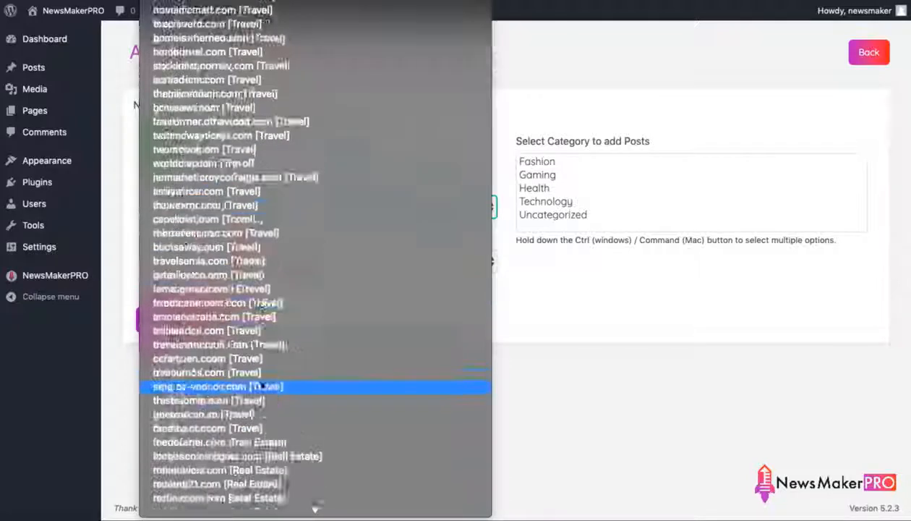
{"action": "scroll", "scroll_direction": "down", "scroll_amount": 3}
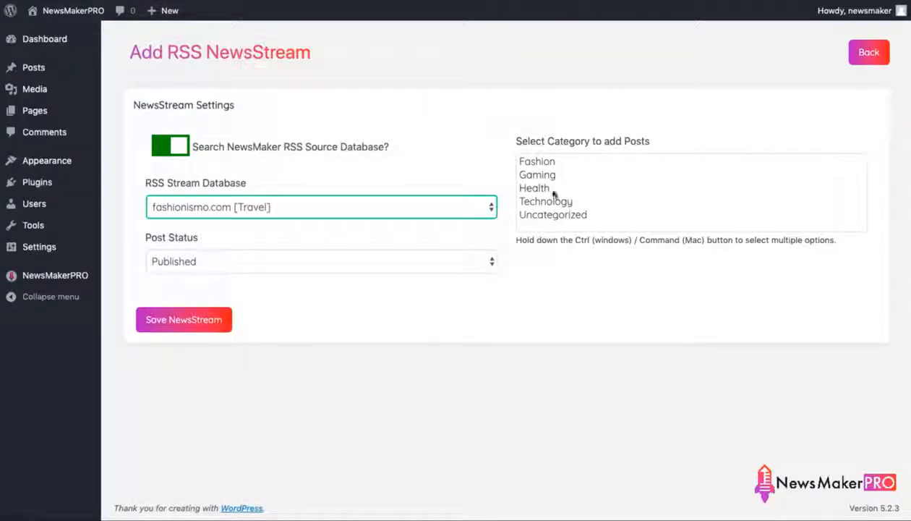
{"action": "left_click", "coordinate": [538, 162]}
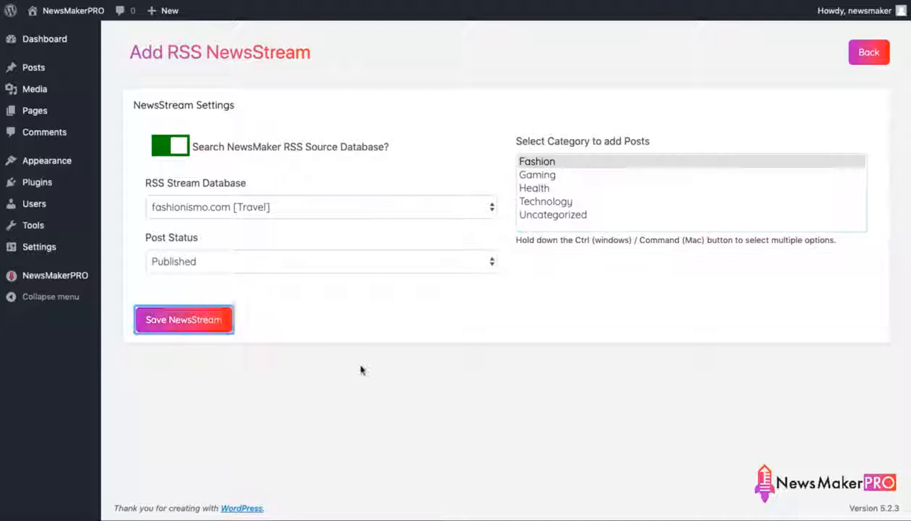
{"action": "mouse_move", "coordinate": [33, 67]}
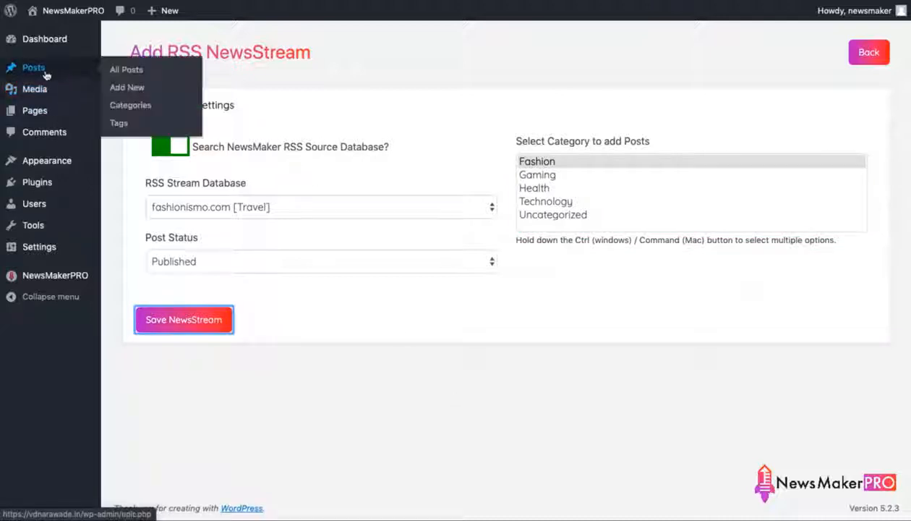
- Check the new Fashion posts in All Posts, then view the live homepage
{"action": "right_click", "coordinate": [34, 68]}
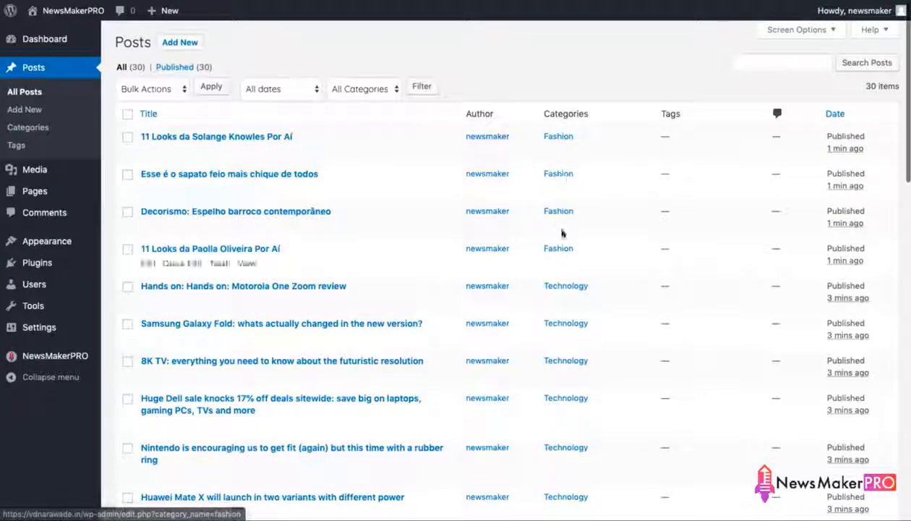
{"action": "mouse_move", "coordinate": [216, 136]}
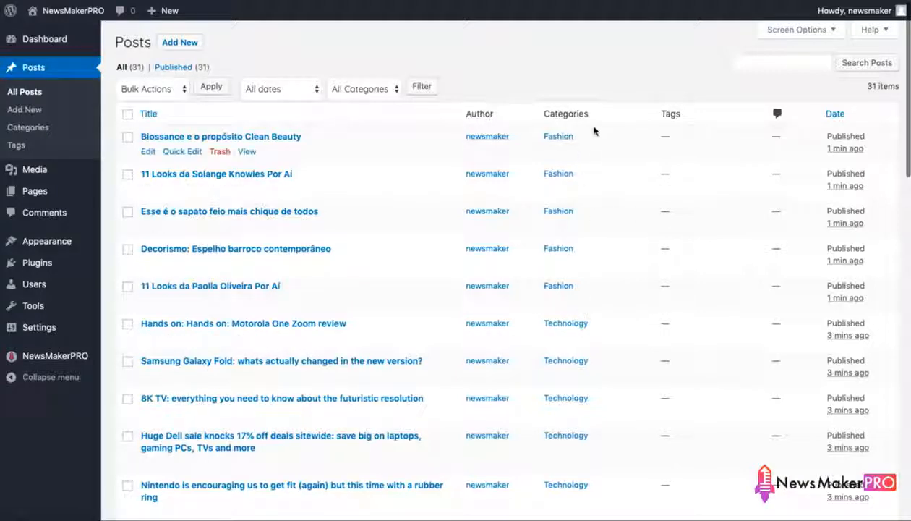
{"action": "left_click", "coordinate": [281, 360]}
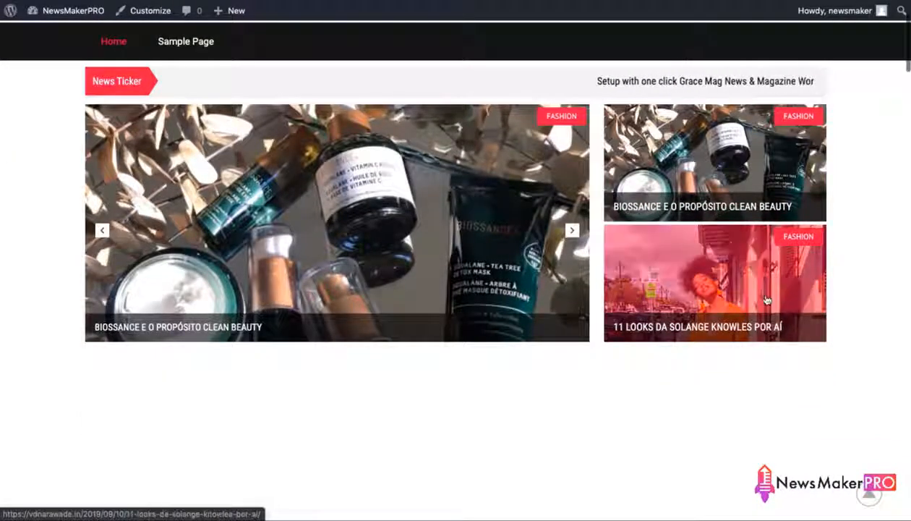
- Scroll the auto-published fashion posts, open the Decorismo article and read through it
{"action": "scroll", "scroll_direction": "down", "scroll_amount": 3}
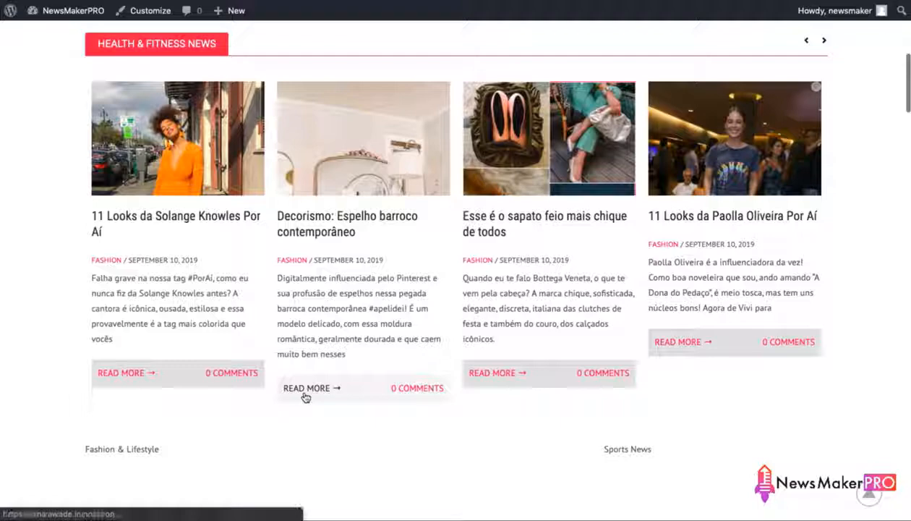
{"action": "left_click", "coordinate": [306, 388]}
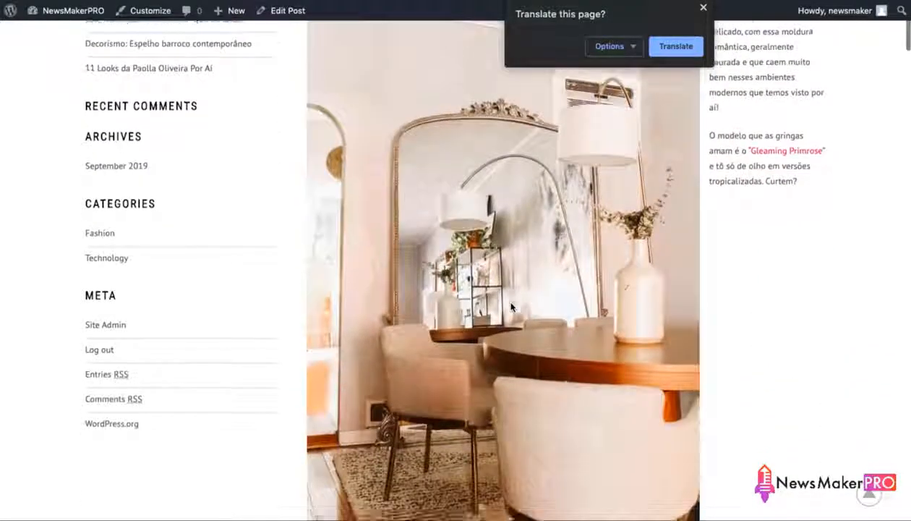
{"action": "scroll", "scroll_direction": "down", "scroll_amount": 3}
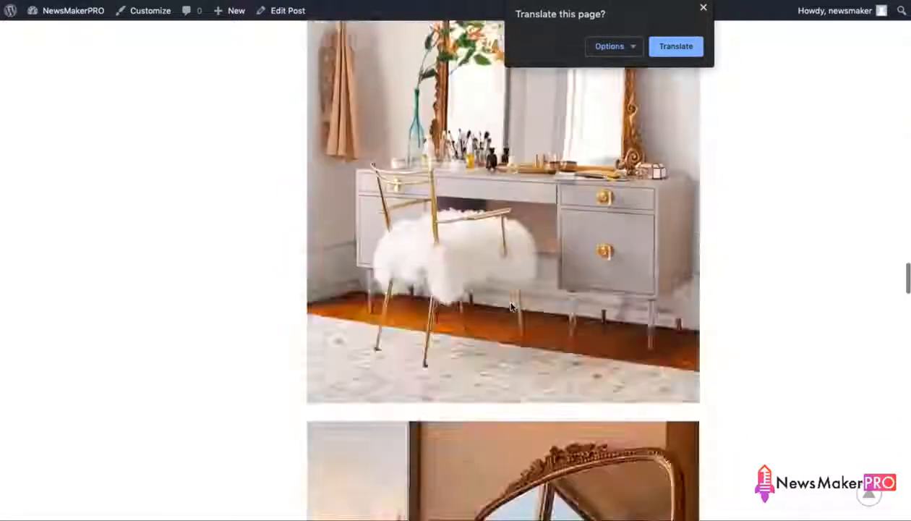
{"action": "scroll", "scroll_direction": "down", "scroll_amount": 3}
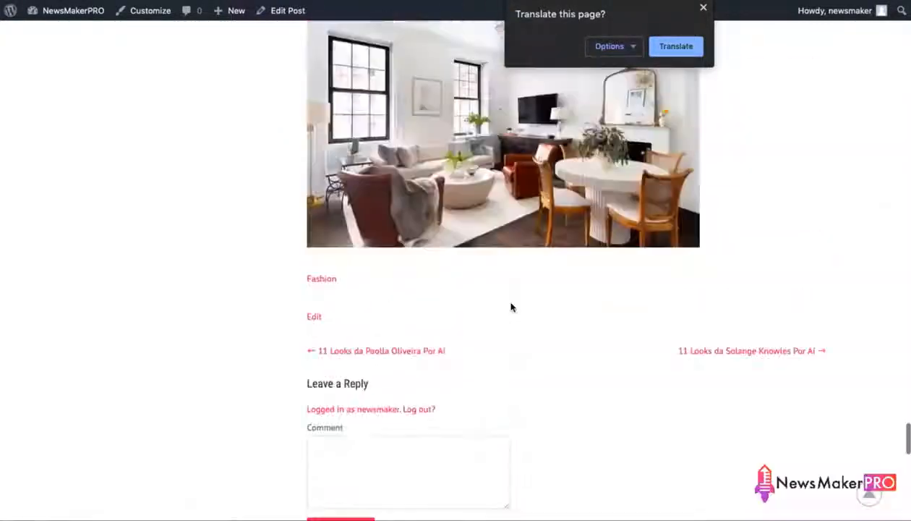
{"action": "scroll", "scroll_direction": "down", "scroll_amount": 3}
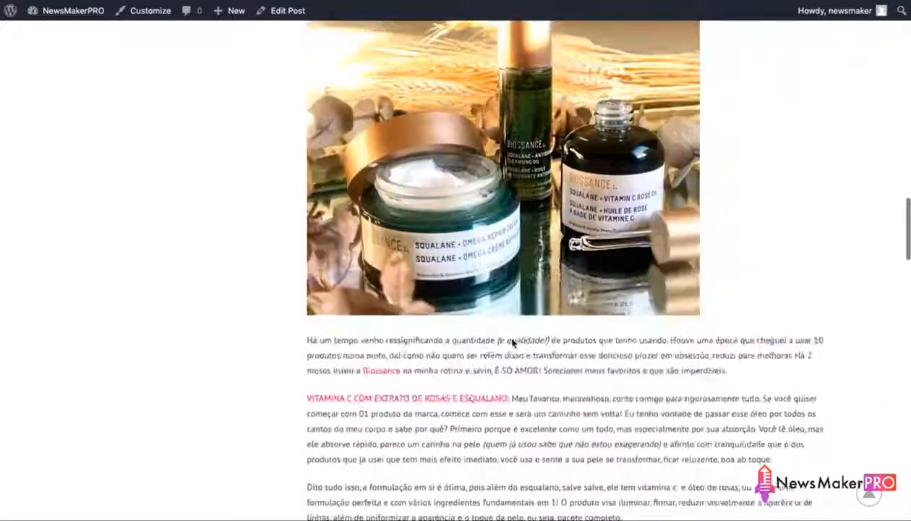
{"action": "scroll", "scroll_direction": "down", "scroll_amount": 3}
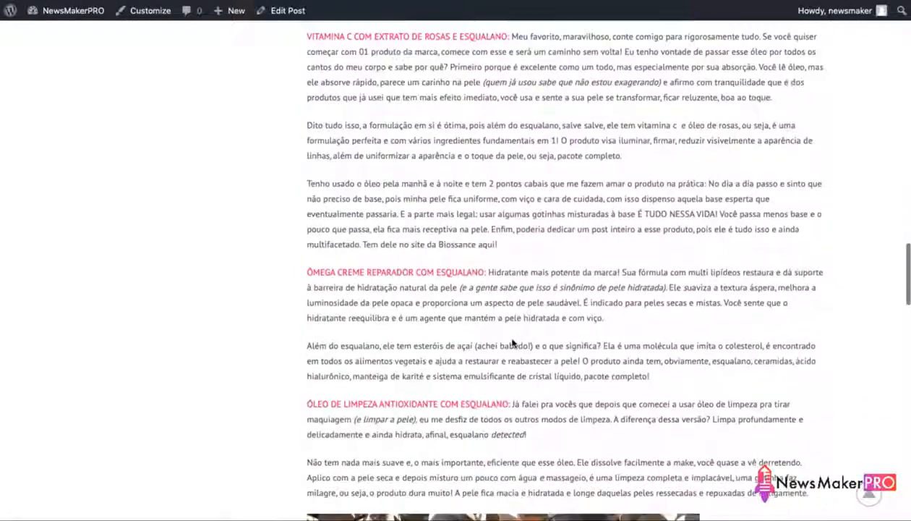
{"action": "scroll", "scroll_direction": "down", "scroll_amount": 3}
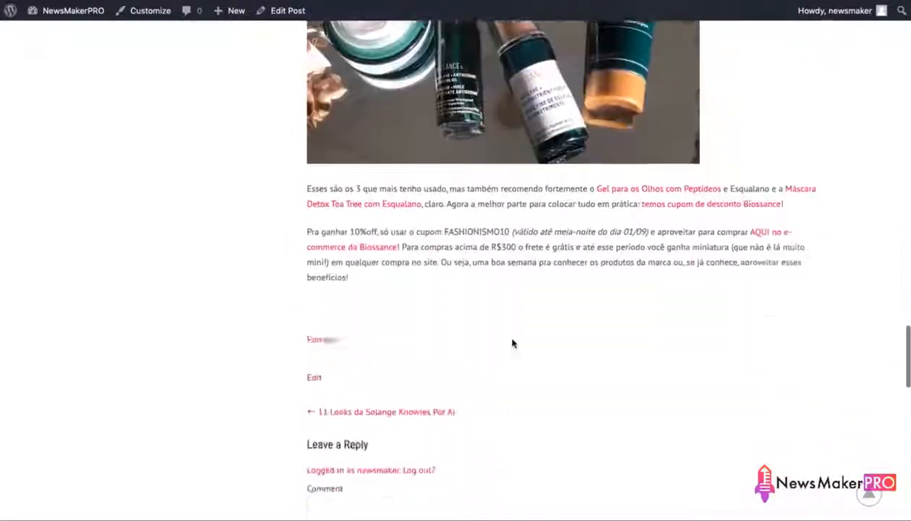
{"action": "scroll", "scroll_direction": "up", "scroll_amount": 3}
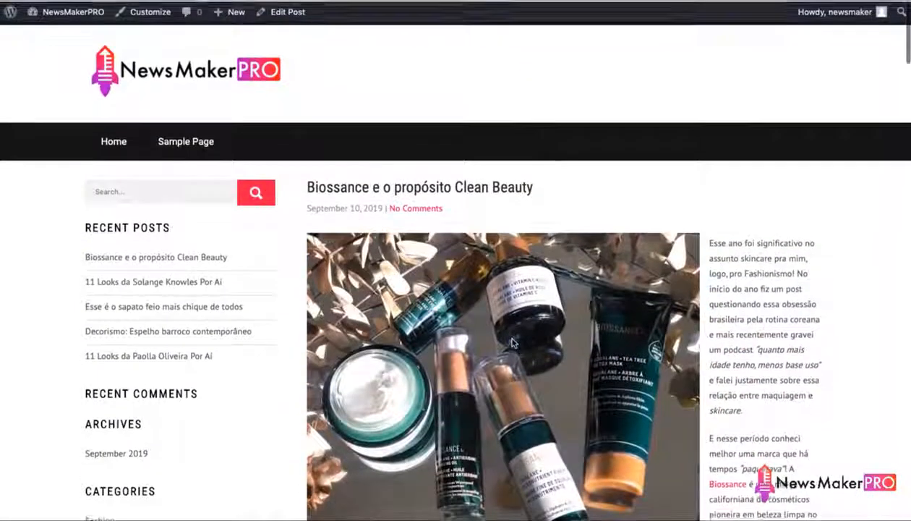
{"action": "scroll", "scroll_direction": "down", "scroll_amount": 3}
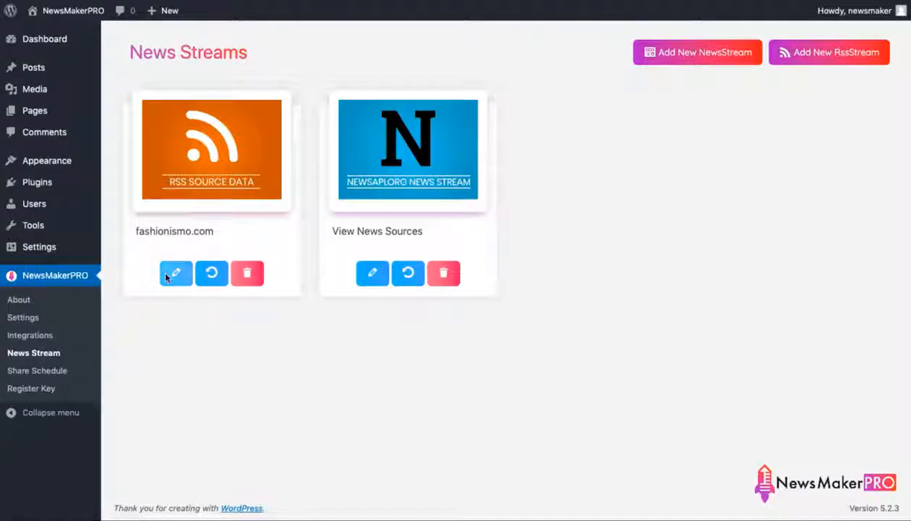
{"action": "mouse_move", "coordinate": [247, 272]}
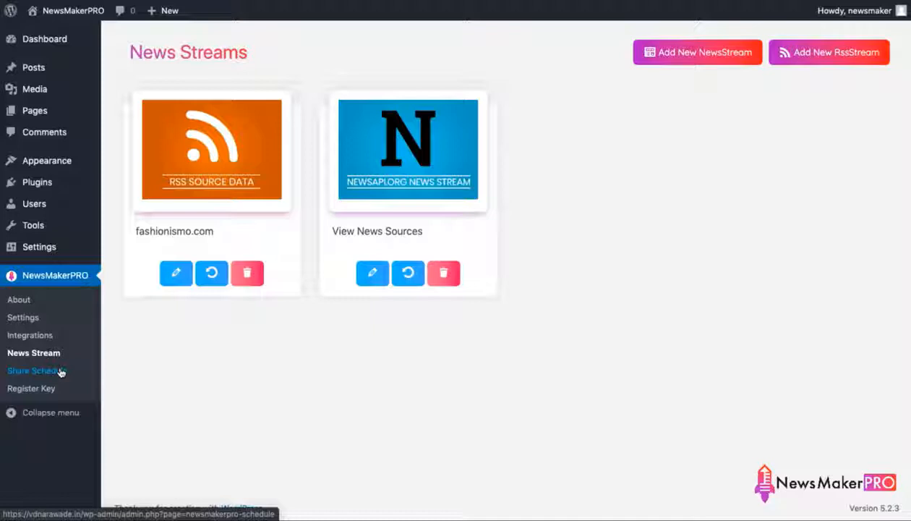
- Open the empty NewsStream Schedules page via Share Schedule in the NewsMakerPRO menu
{"action": "left_click", "coordinate": [36, 370]}
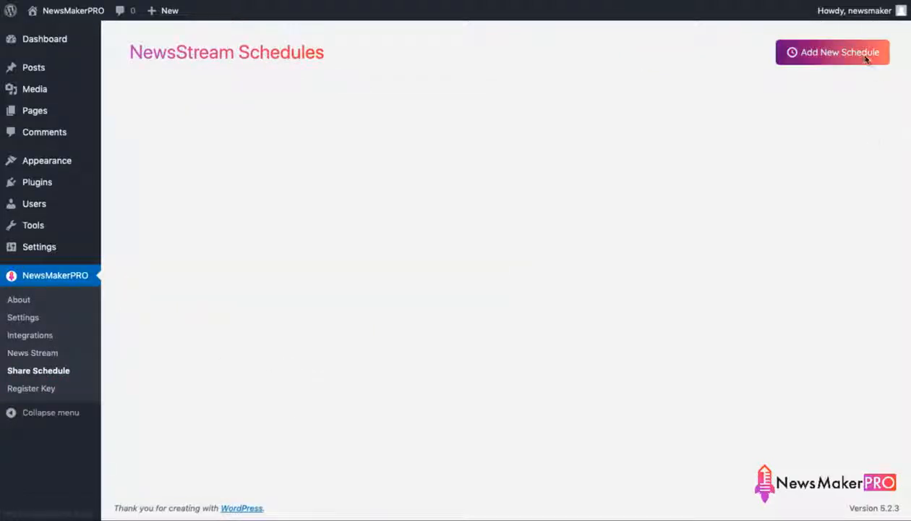
- Add a new share schedule titled 'Test Blog Config' with Blogger as the network
{"action": "left_click", "coordinate": [832, 52]}
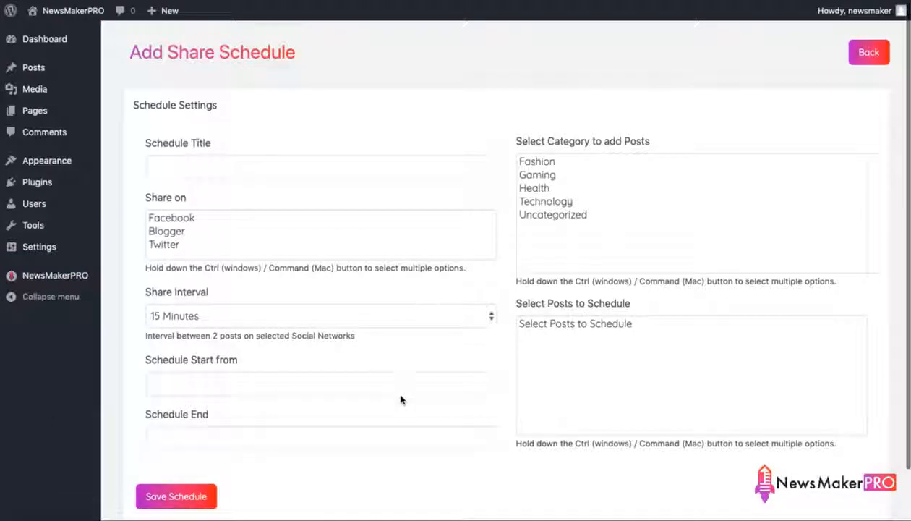
{"action": "mouse_move", "coordinate": [472, 455]}
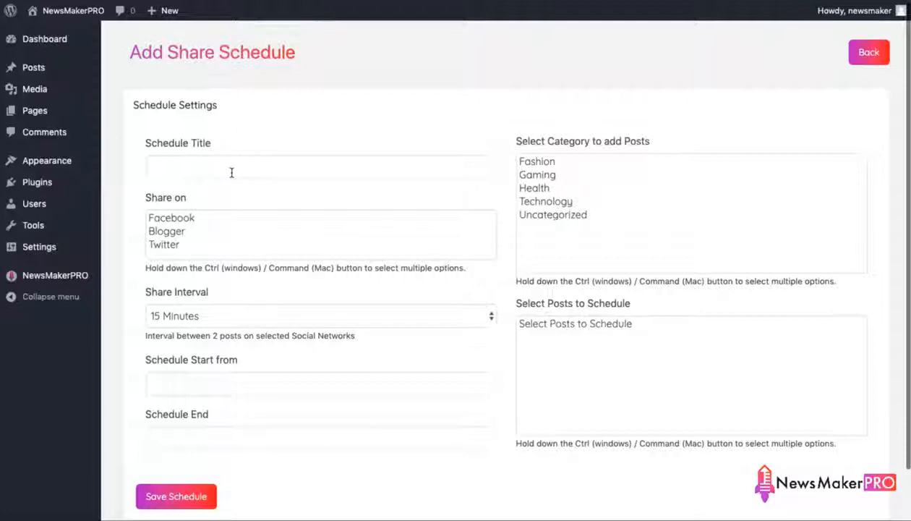
{"action": "type", "text": "app"}
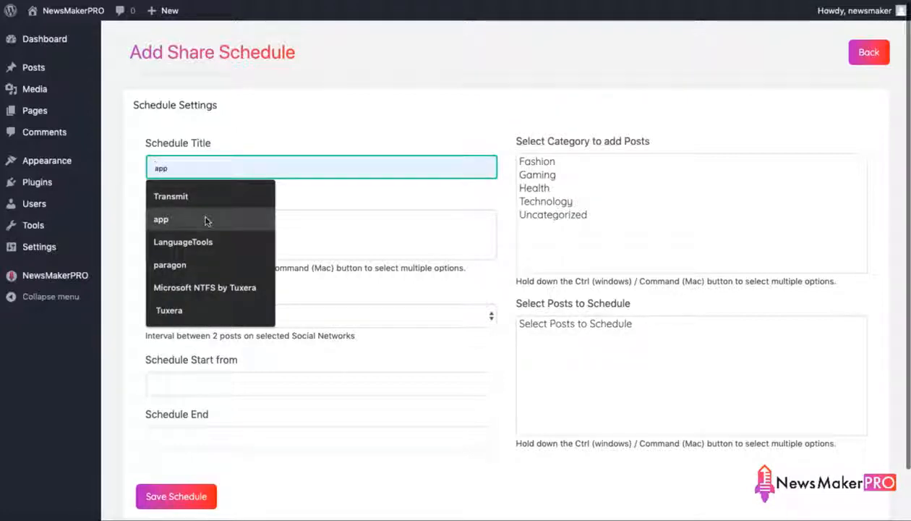
{"action": "left_click", "coordinate": [160, 219]}
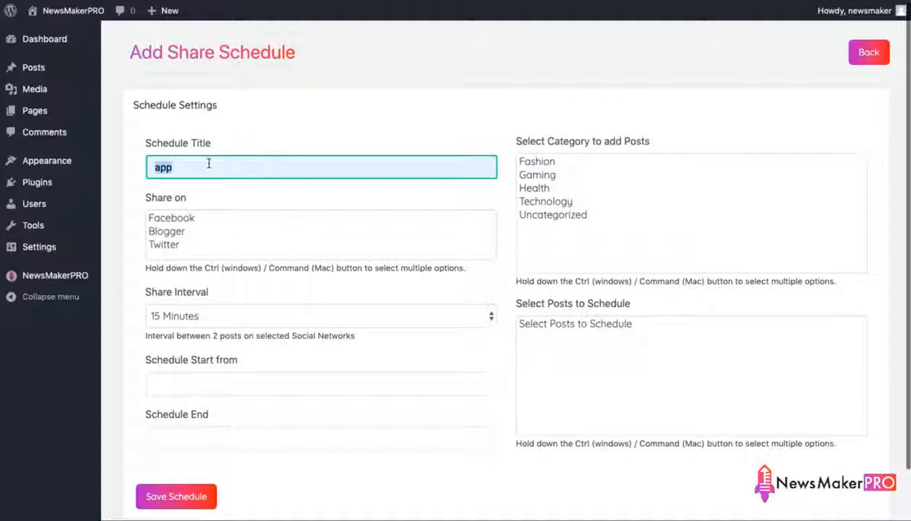
{"action": "type", "text": "Test Blog Config"}
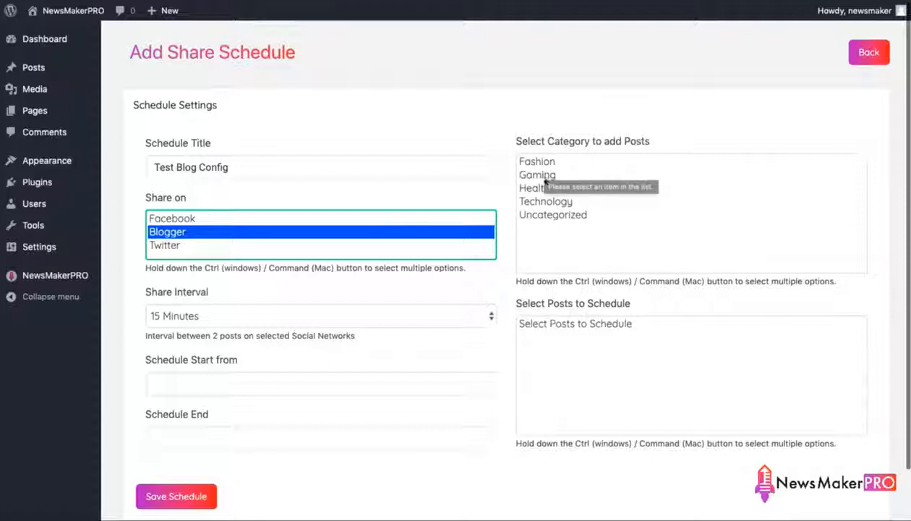
- Settle on the Technology category after trying Gaming and Health, and pick its posts
{"action": "left_click", "coordinate": [538, 175]}
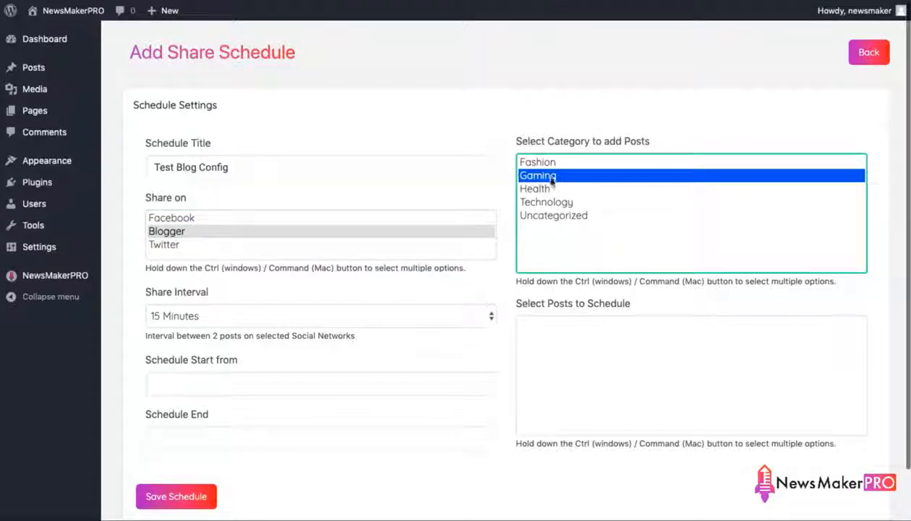
{"action": "left_click", "coordinate": [534, 188]}
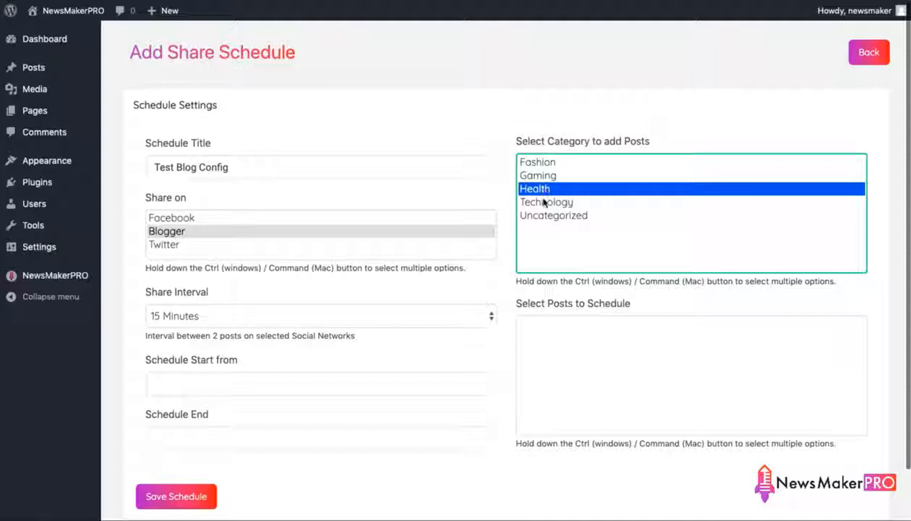
{"action": "left_click", "coordinate": [547, 201]}
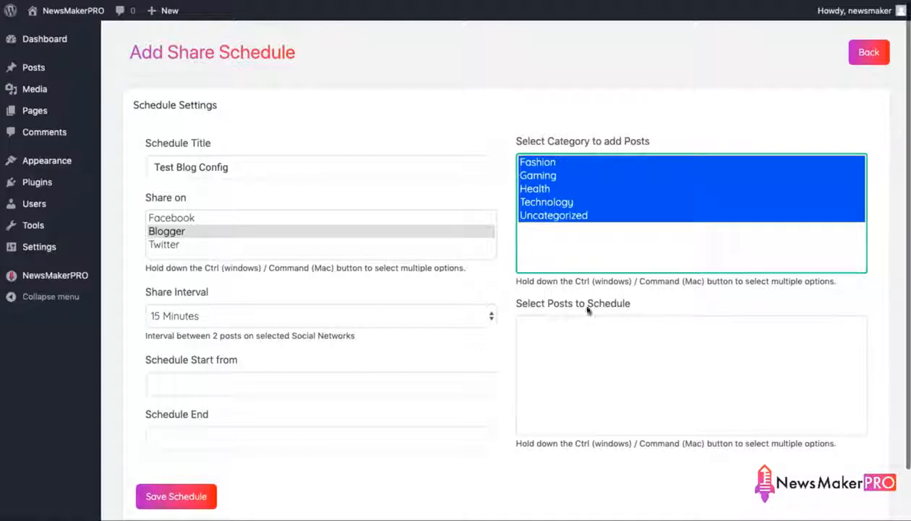
{"action": "left_click", "coordinate": [546, 201]}
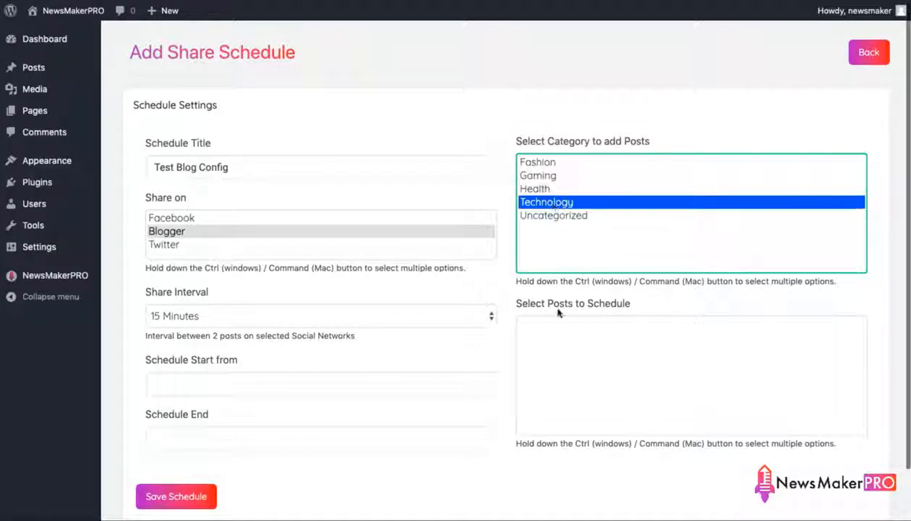
{"action": "left_click", "coordinate": [547, 201]}
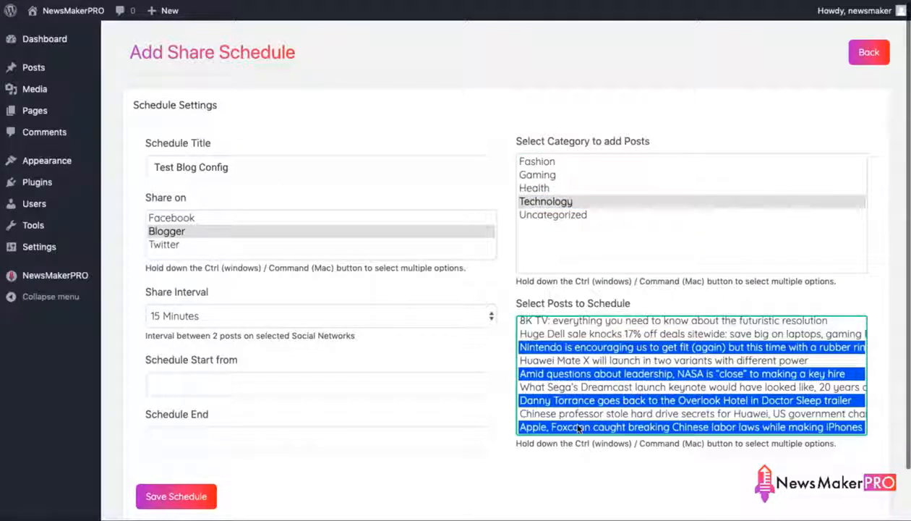
{"action": "scroll", "scroll_direction": "down", "scroll_amount": 3}
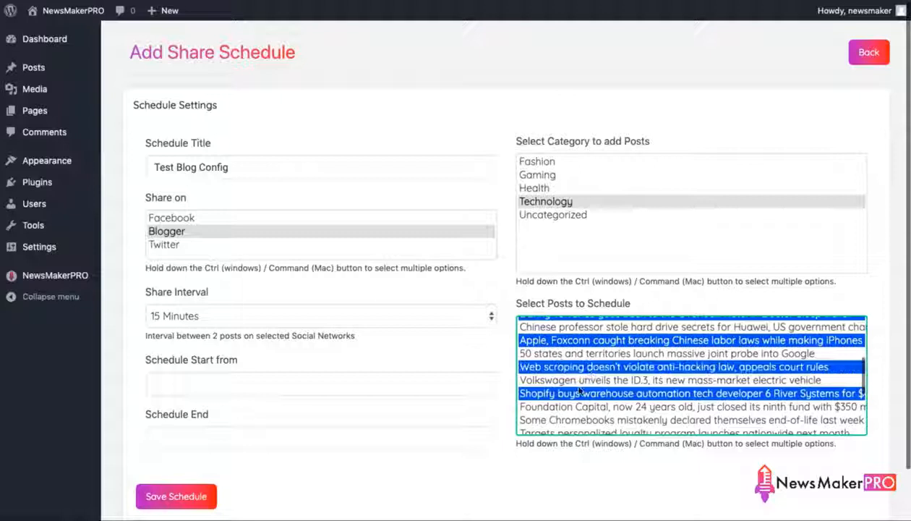
{"action": "scroll", "scroll_direction": "down", "scroll_amount": 3}
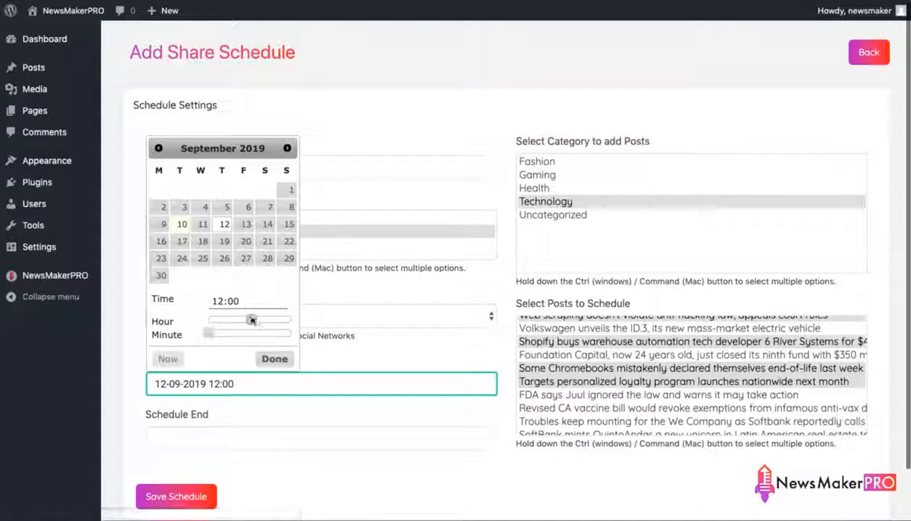
- Set the schedule start hour to 12:00 and pick the end date
{"action": "left_click_drag", "start_coordinate": [252, 320], "coordinate": [266, 320]}
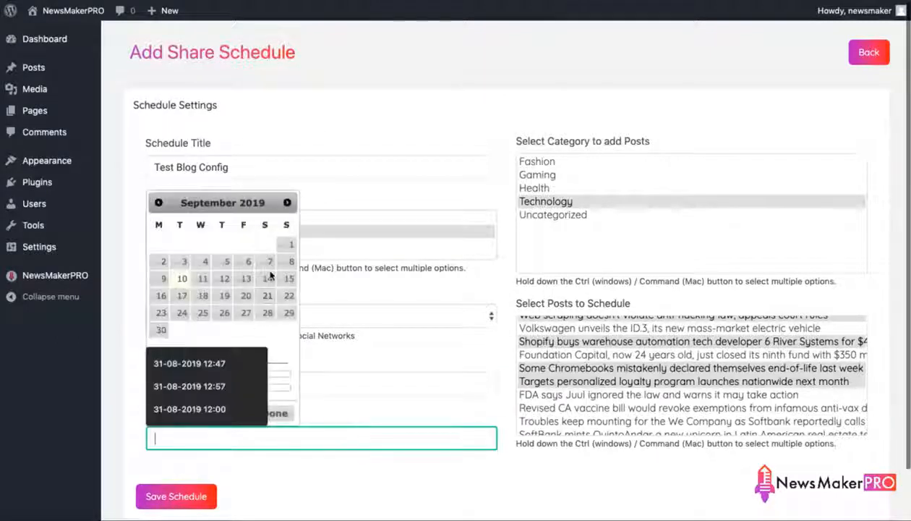
{"action": "left_click", "coordinate": [289, 313]}
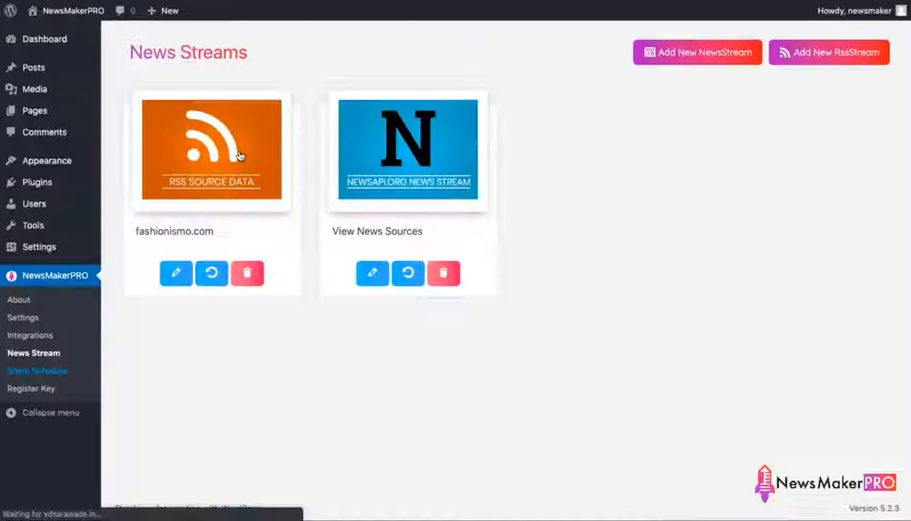
- Confirm Test Blog Config appears under Share Schedule, then open About NewsMakerPRO
{"action": "left_click", "coordinate": [37, 370]}
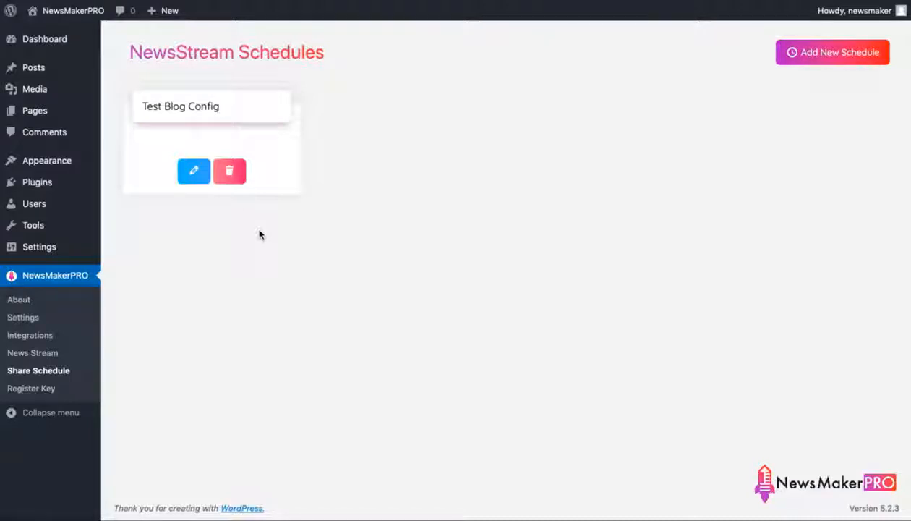
{"action": "left_click", "coordinate": [19, 299]}
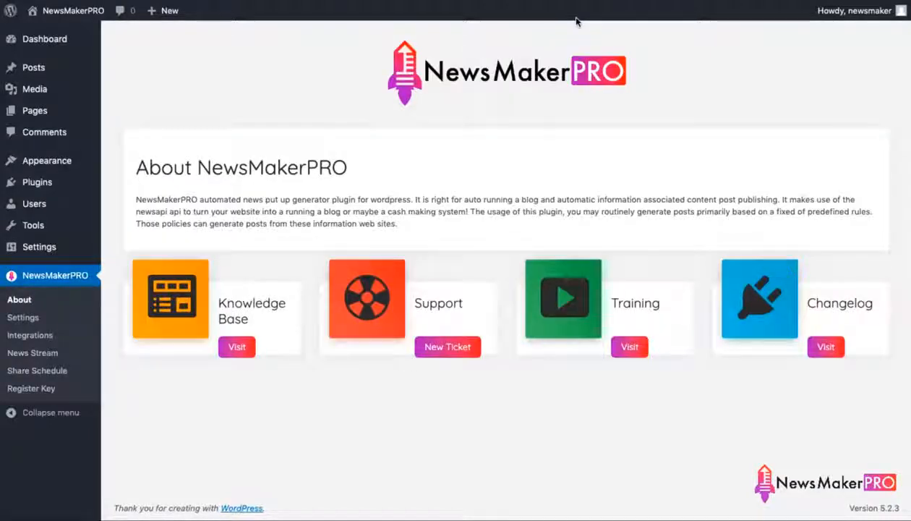